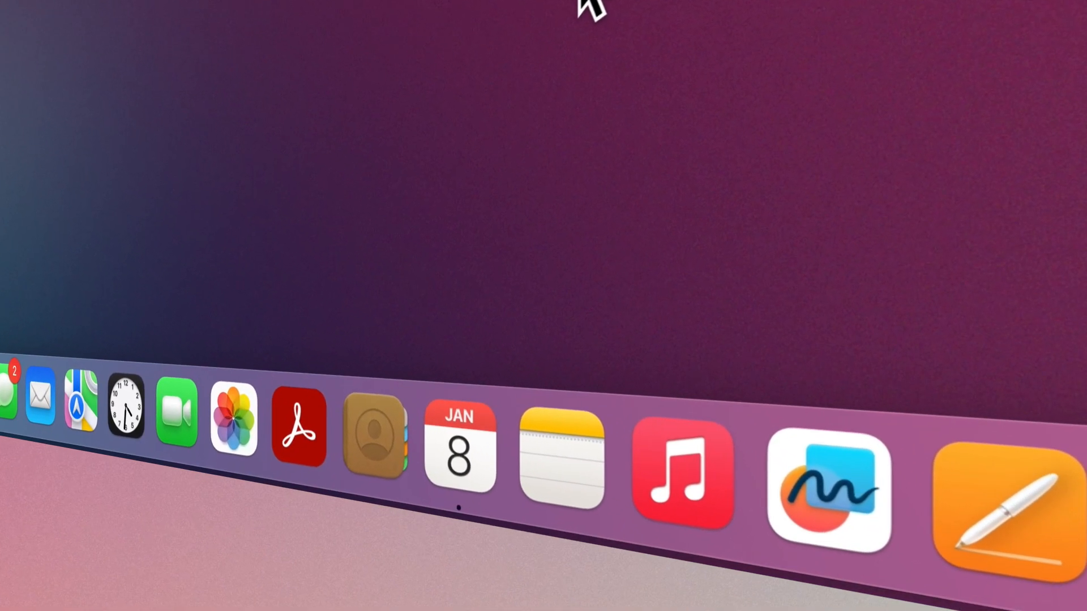
# Step: Start adding a calendar account and choose Google as the provider
pyautogui.click(457, 443)
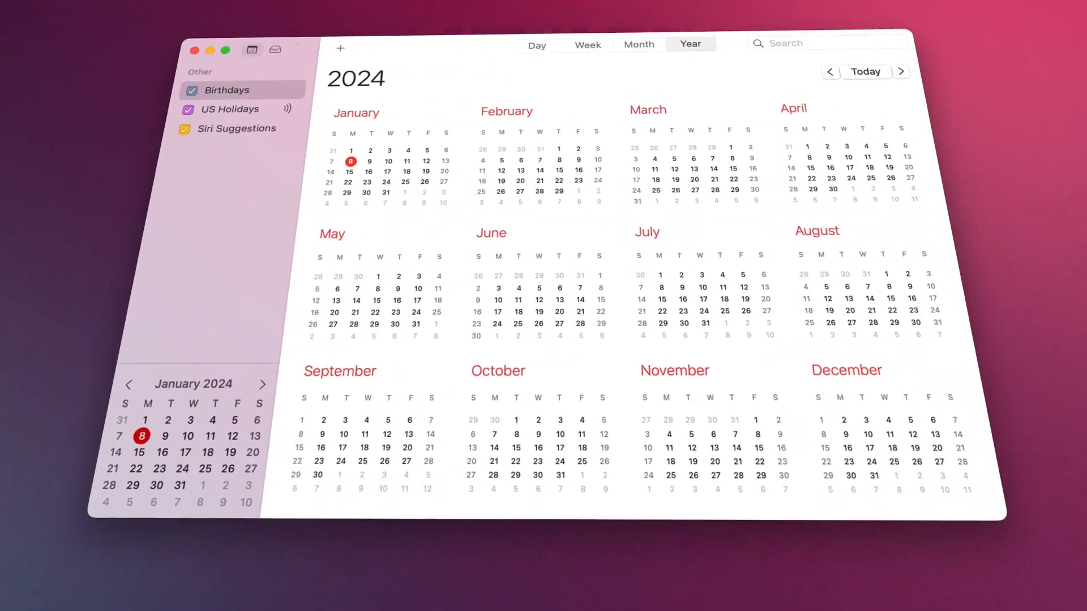
pyautogui.click(306, 84)
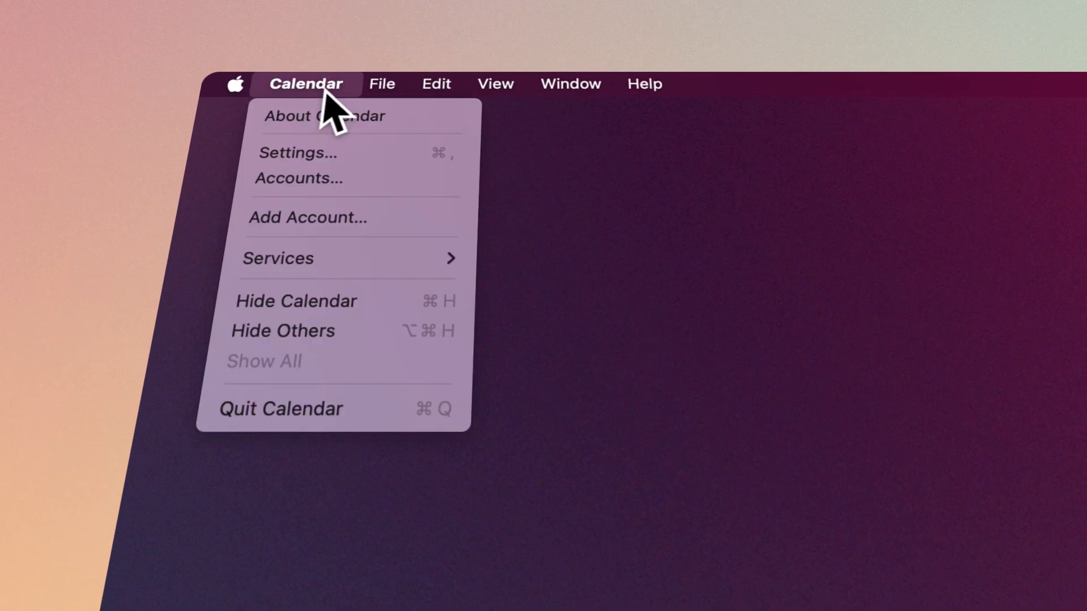
pyautogui.moveTo(324, 216)
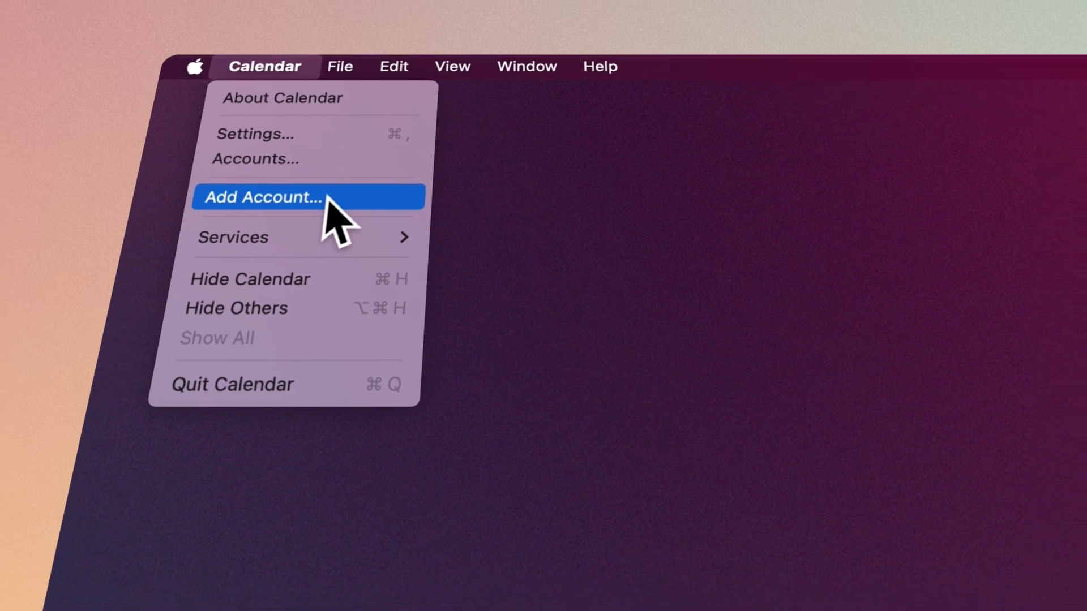
pyautogui.click(262, 197)
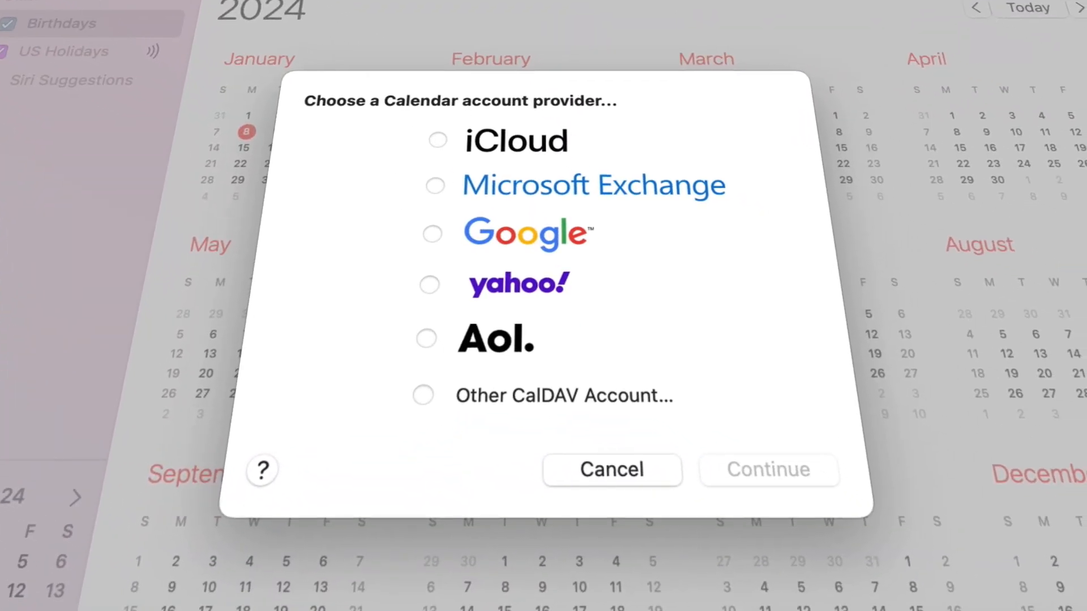
pyautogui.moveTo(311, 329)
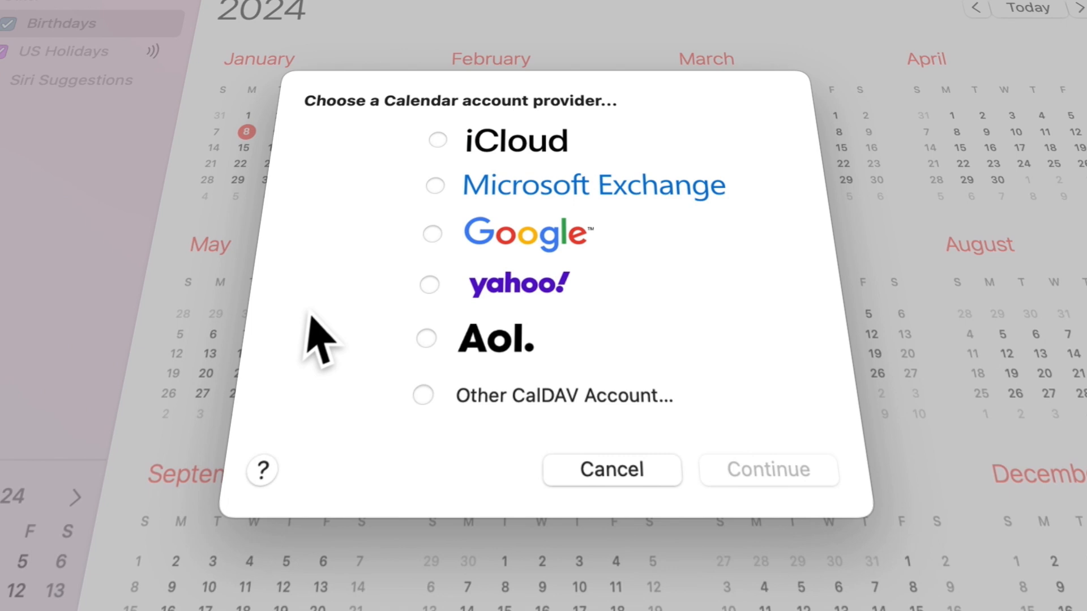
pyautogui.click(433, 235)
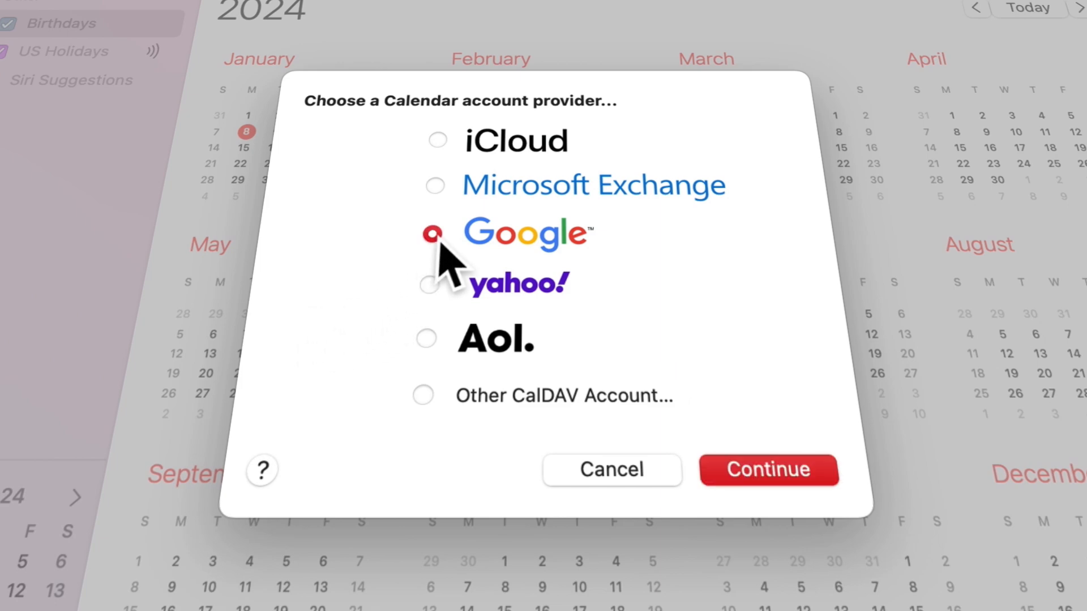
# Step: Sign in to the Google account and review its settings in Internet Accounts
pyautogui.click(769, 470)
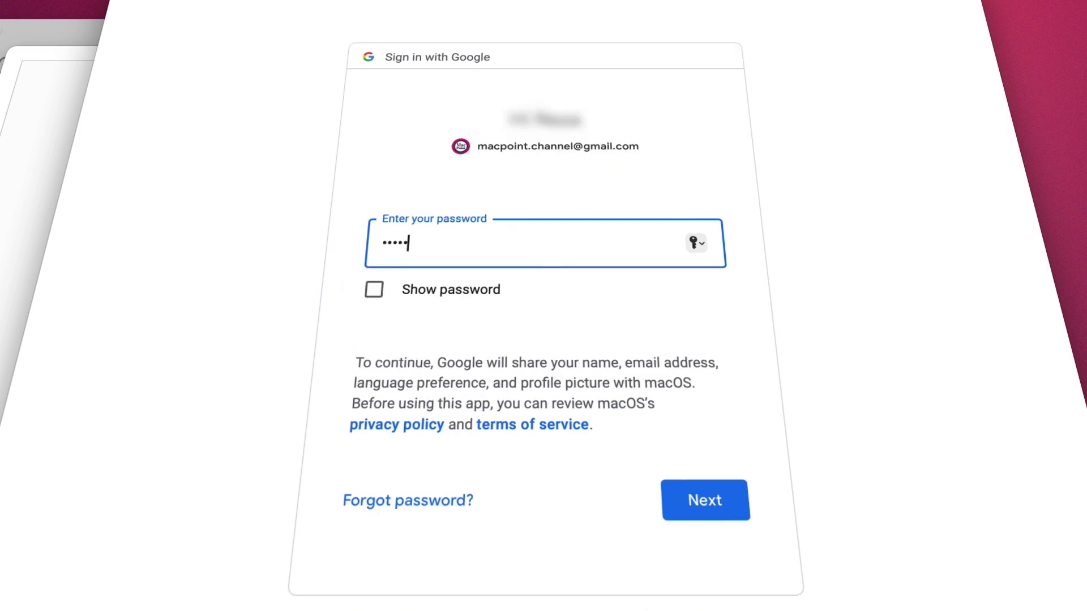
pyautogui.click(706, 501)
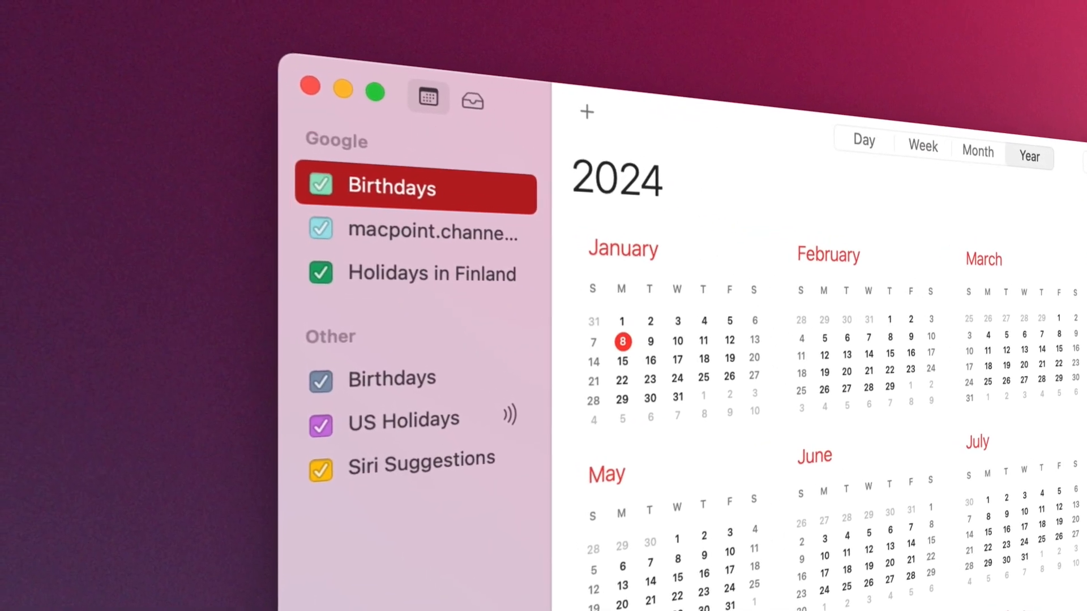
pyautogui.click(306, 84)
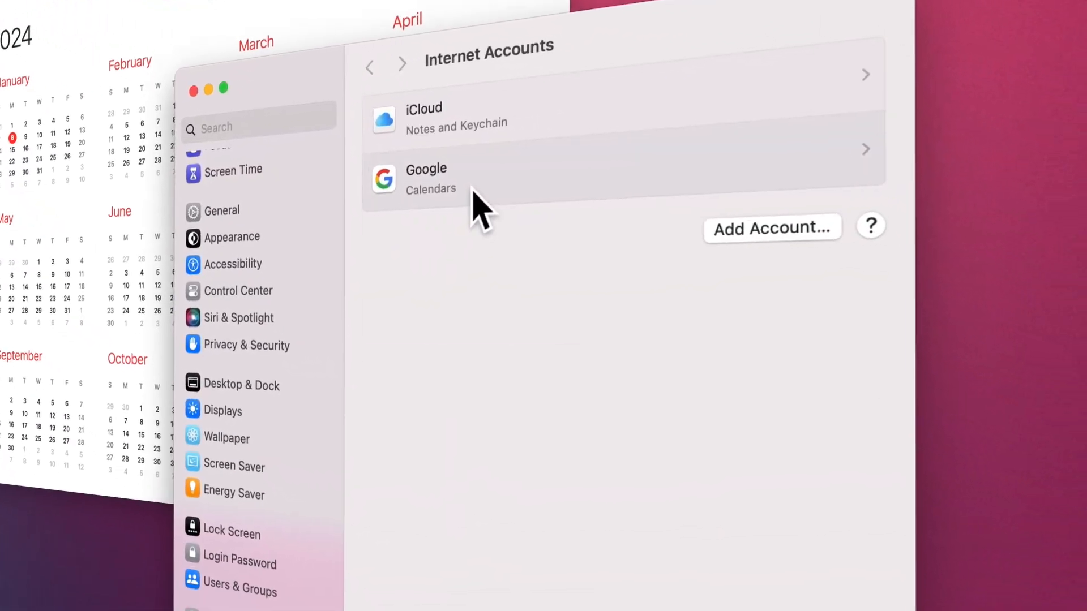
pyautogui.click(425, 176)
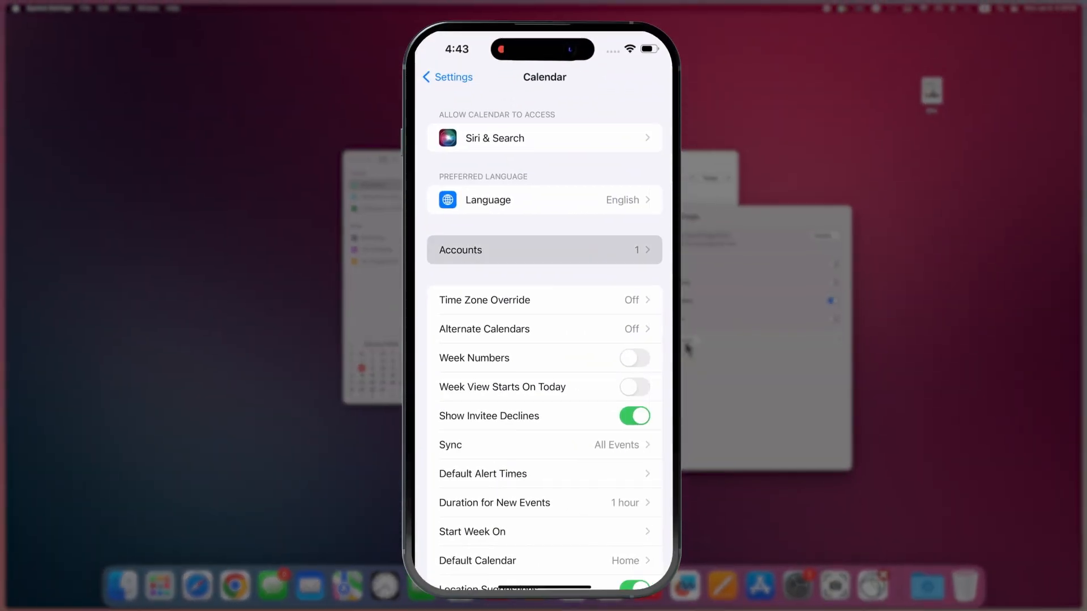
# Step: On the iPhone, allow notifications and add a new event titled 'Mee' for Jan 8, 4–5 PM
pyautogui.click(446, 77)
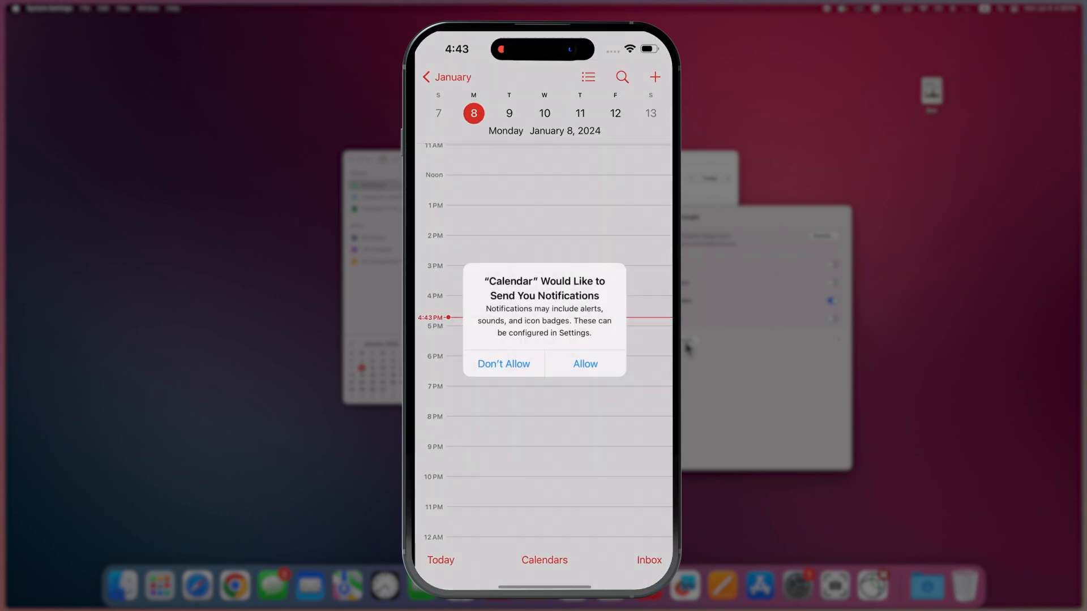
pyautogui.click(585, 365)
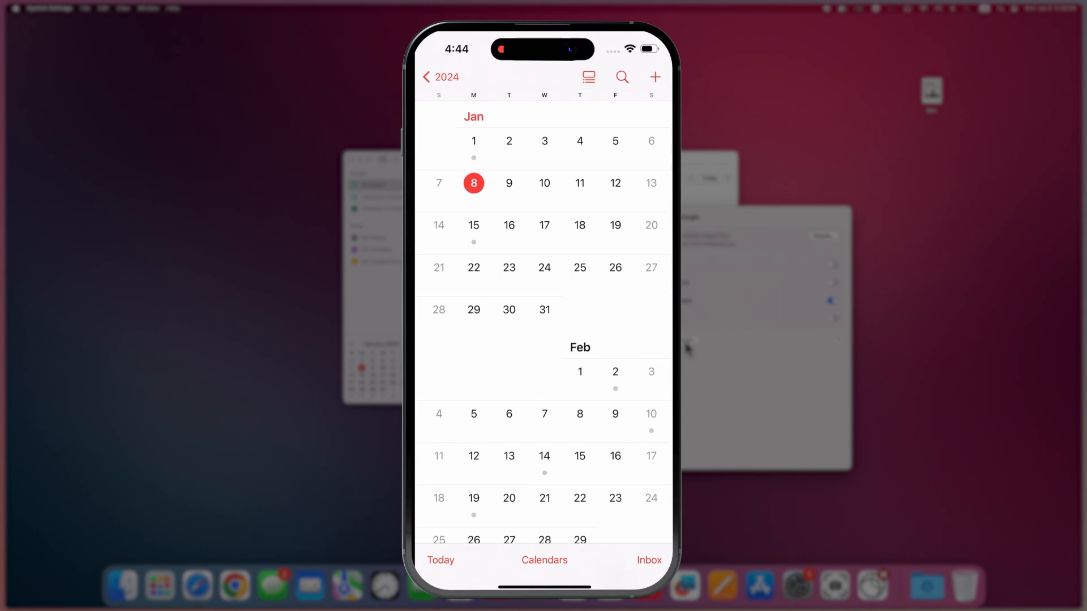
pyautogui.click(655, 77)
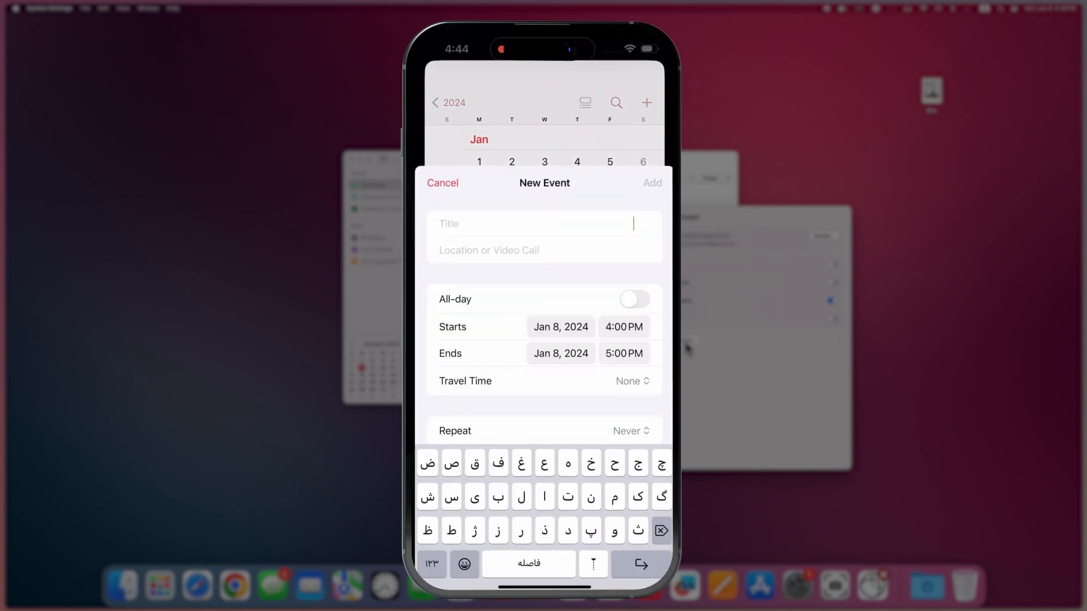
pyautogui.write('Mee')
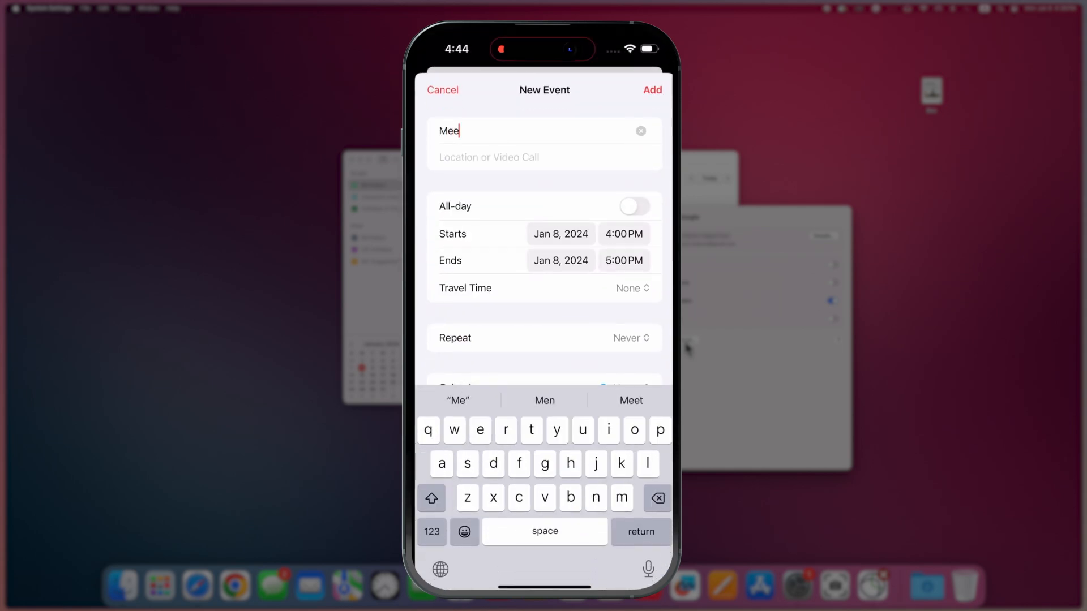
pyautogui.click(634, 206)
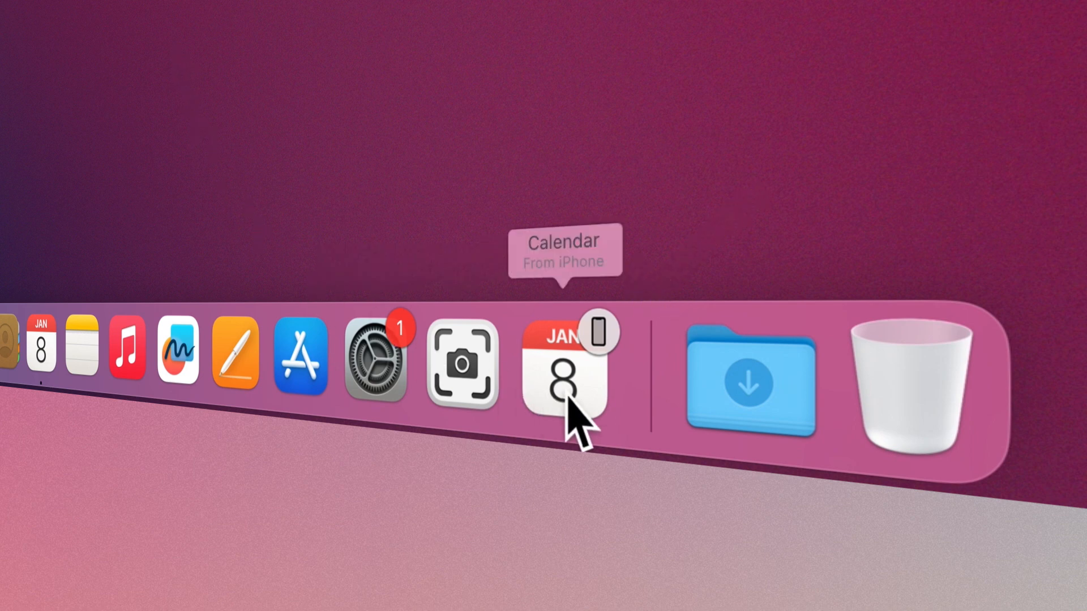
# Step: Continue from the iPhone handoff, assign the meeting to Work and add a New Event spanning Jan 16–19
pyautogui.click(563, 372)
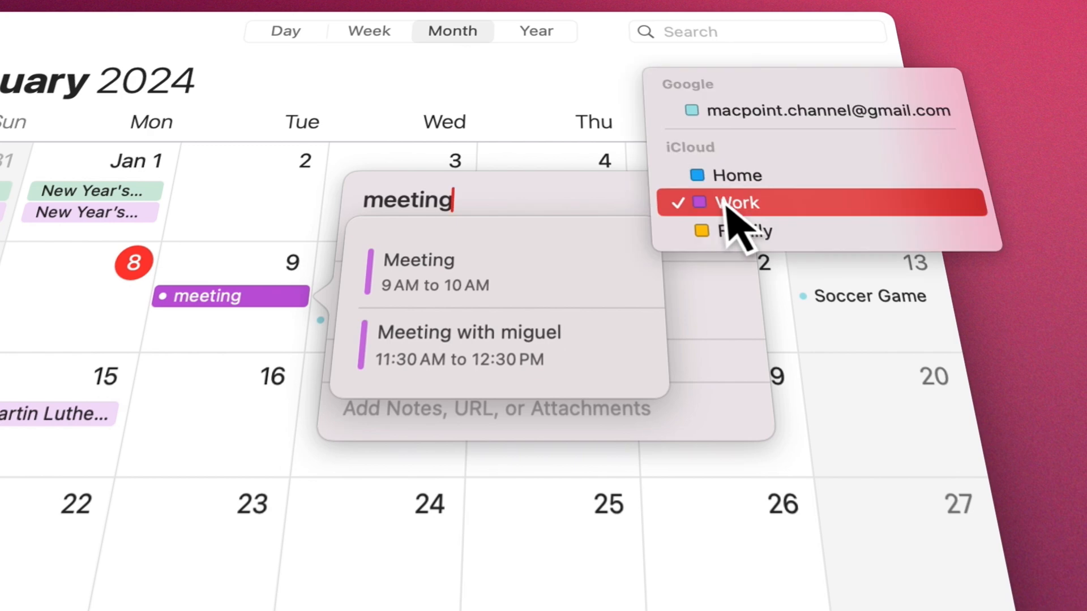
pyautogui.click(734, 203)
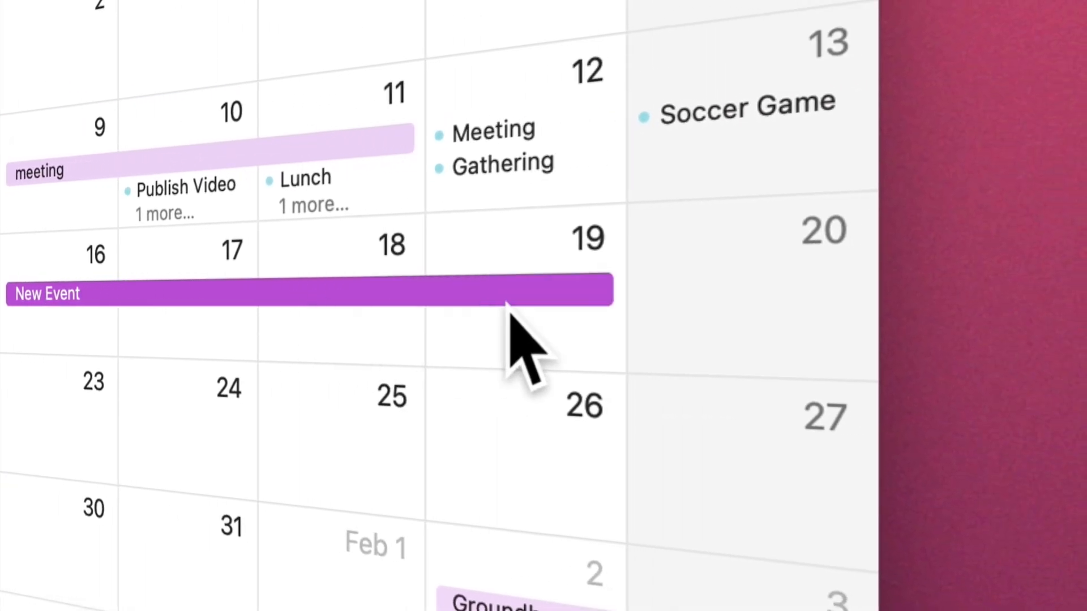
pyautogui.click(335, 297)
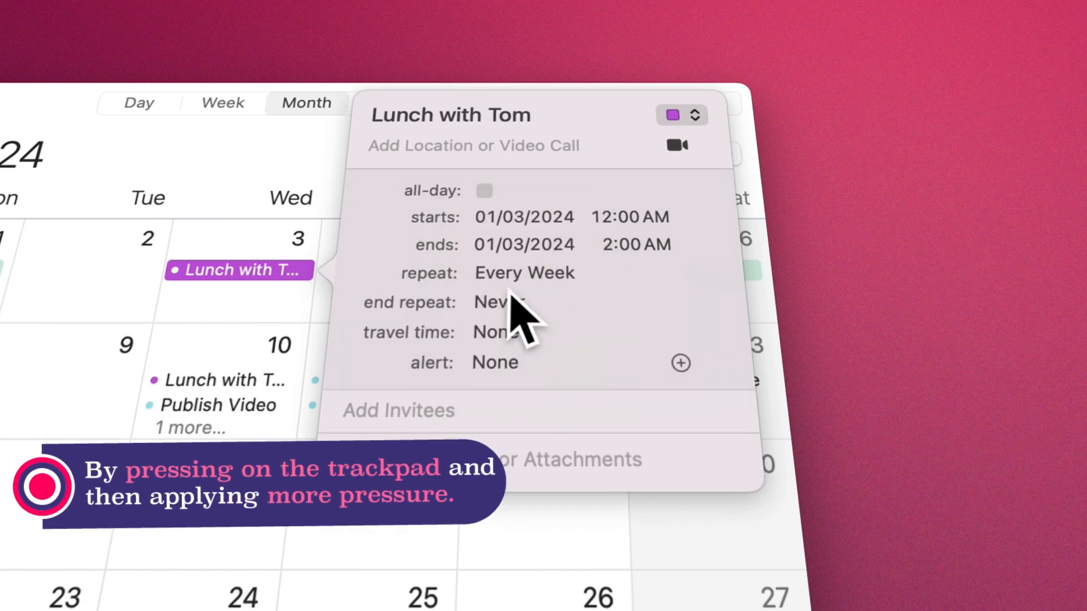
# Step: Set Lunch with Tom to a custom repeat every 2 weeks on Monday and Friday and apply it
pyautogui.click(525, 273)
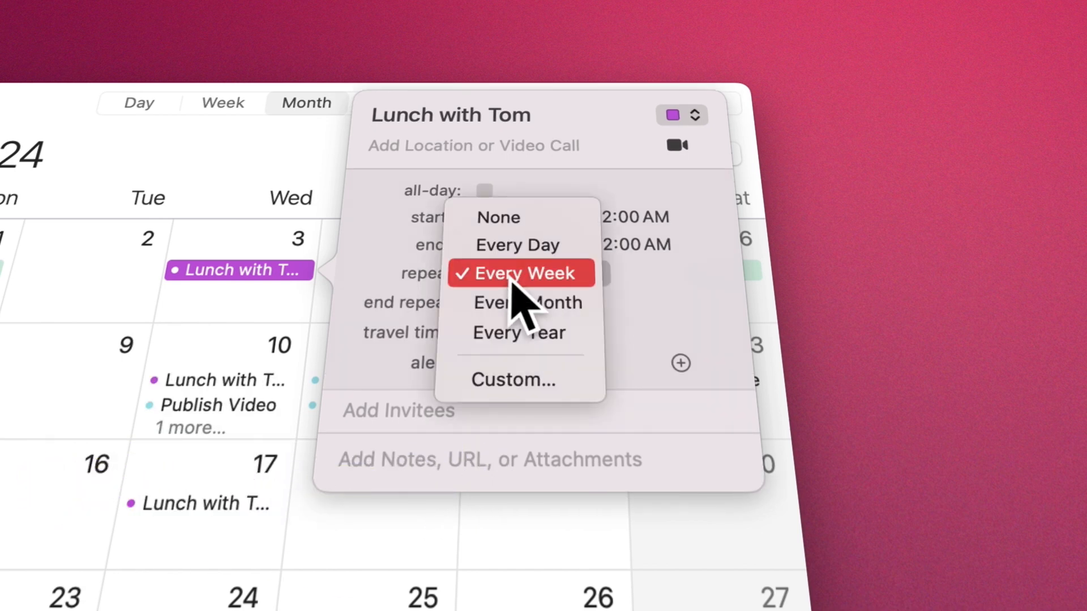
pyautogui.click(513, 380)
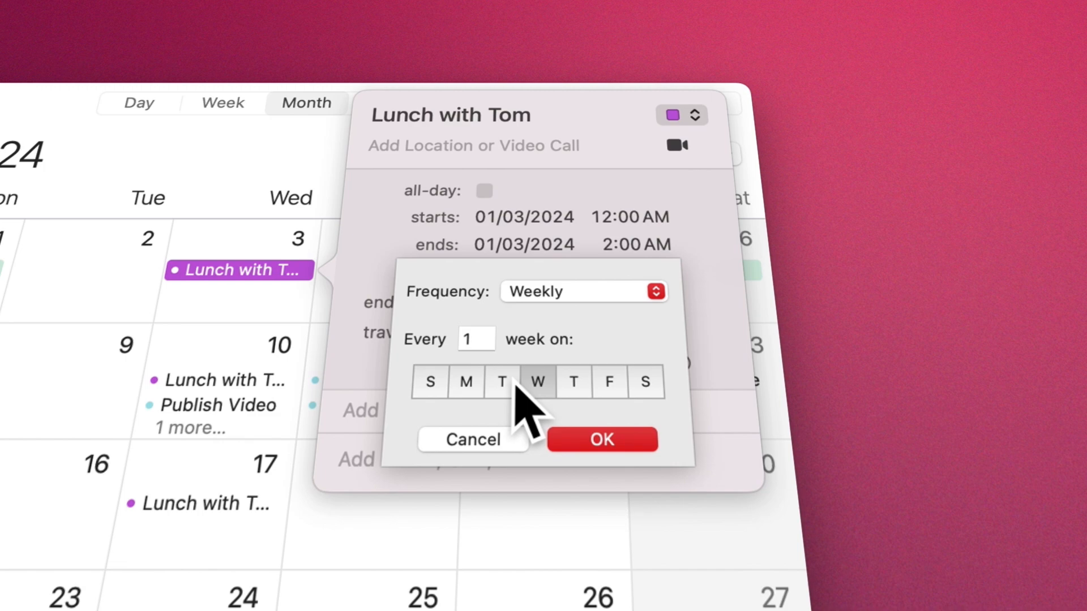
pyautogui.click(474, 340)
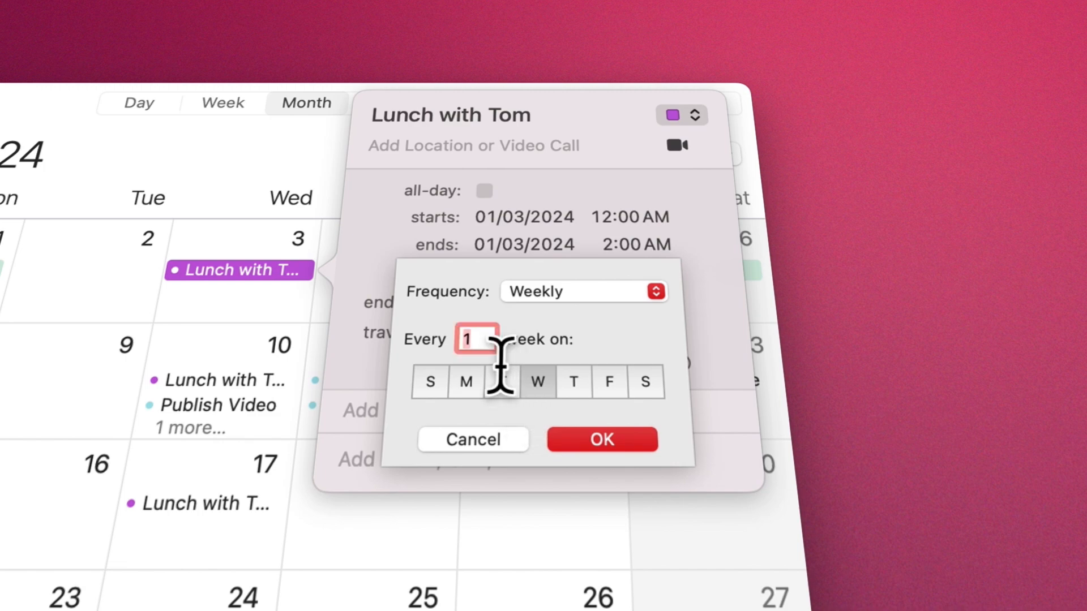
pyautogui.write('2')
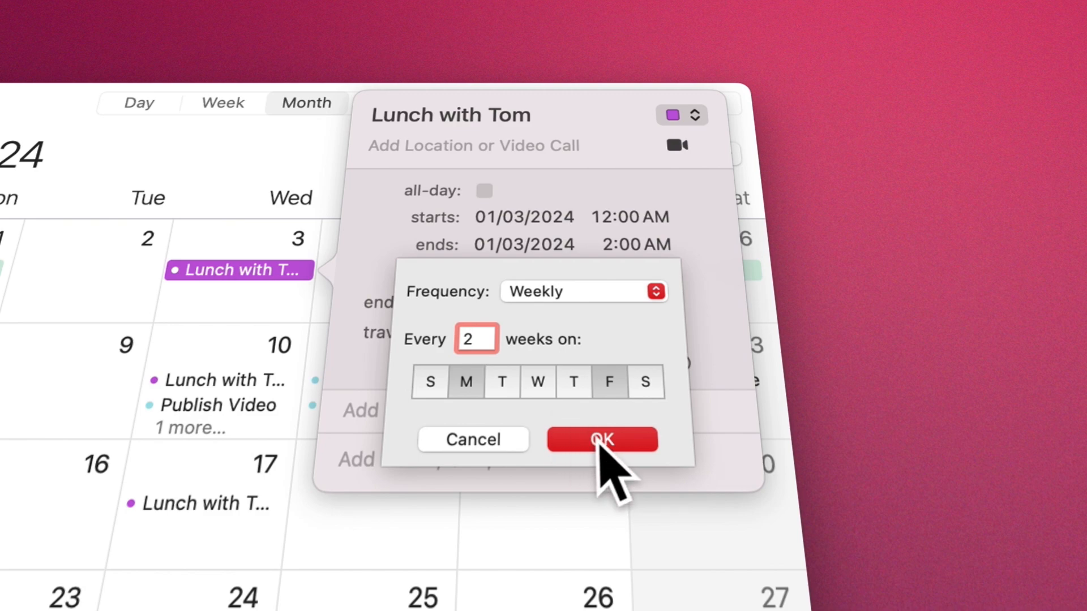
pyautogui.click(602, 439)
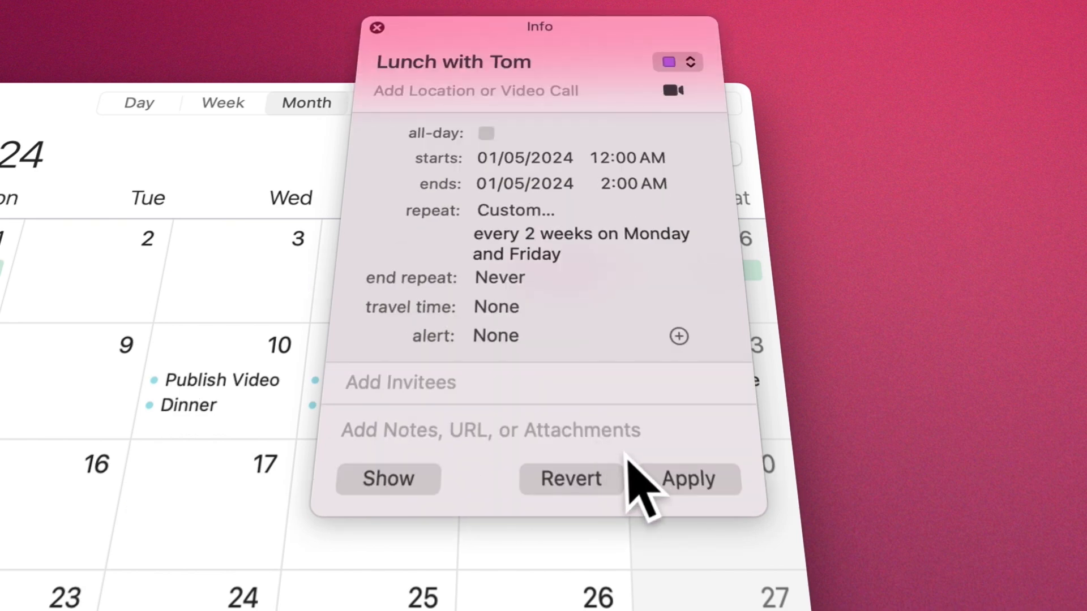
pyautogui.click(688, 479)
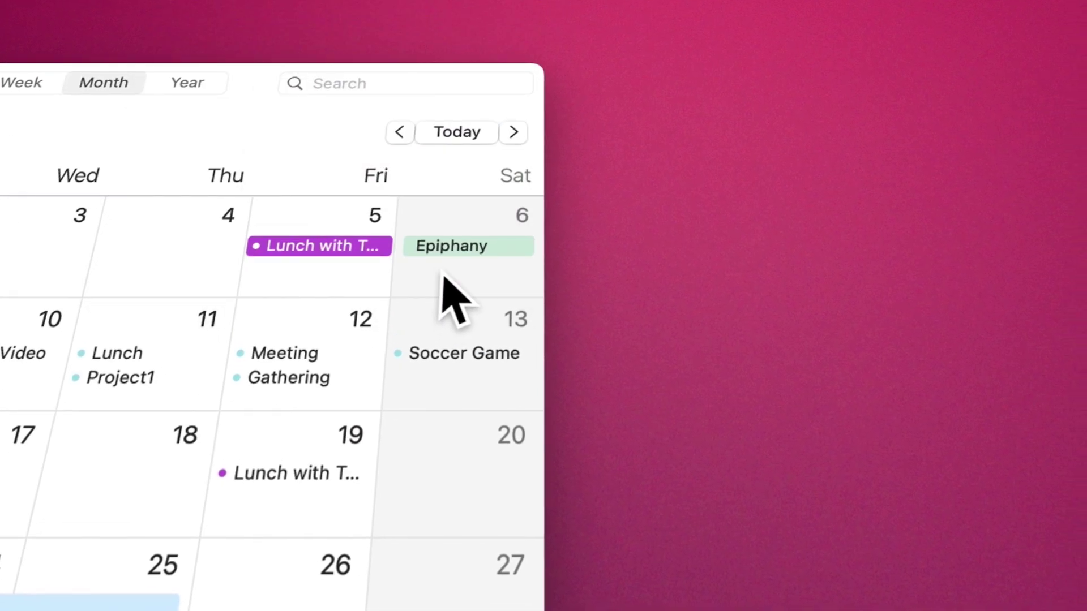
# Step: Give Lunch with Tom a custom time-to-leave alert
pyautogui.click(318, 245)
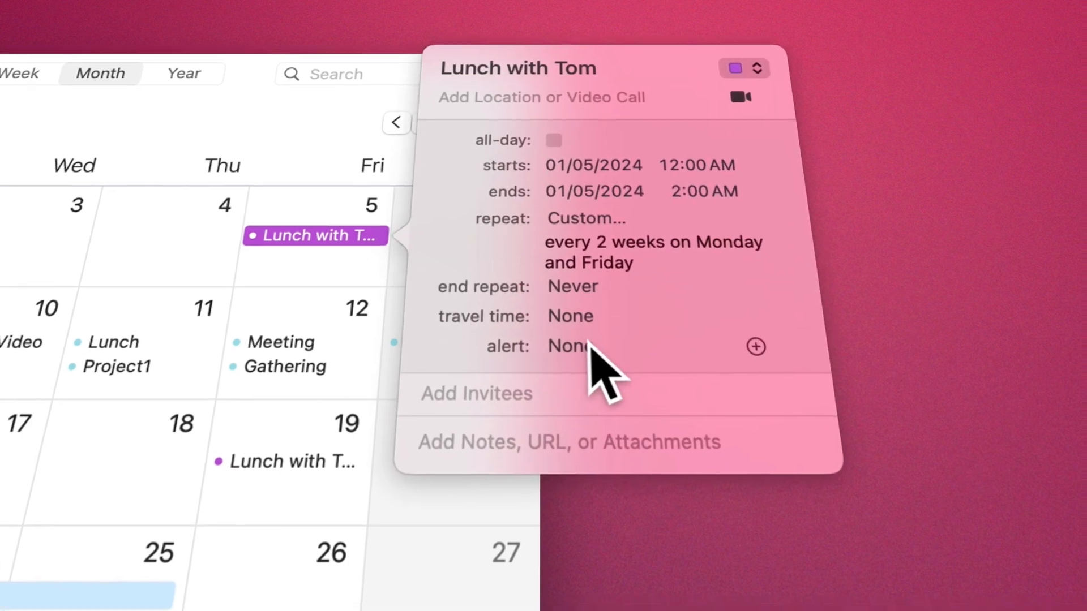
pyautogui.click(568, 346)
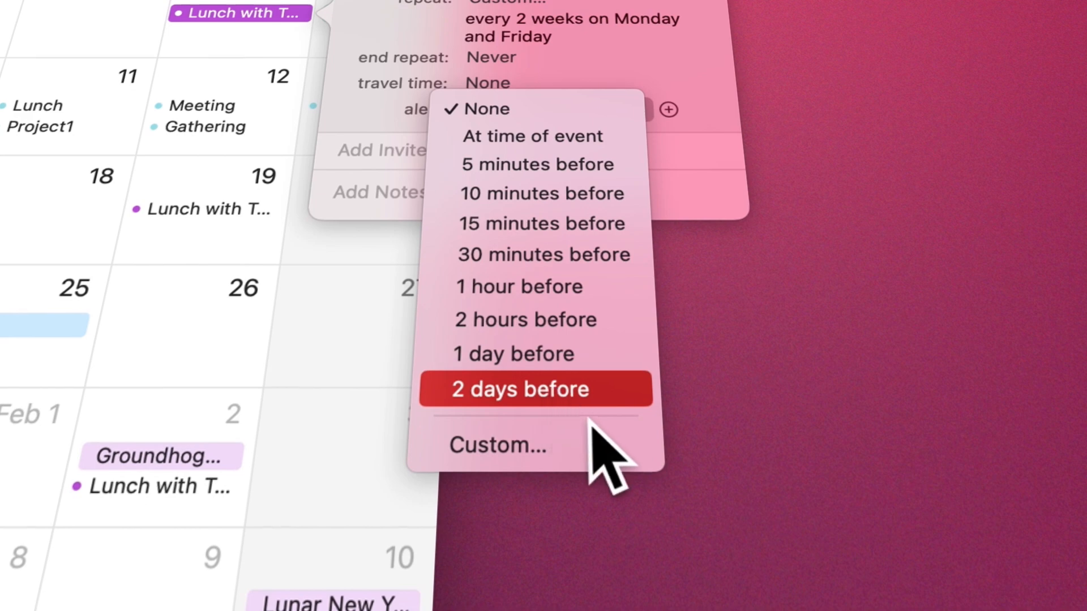
pyautogui.click(498, 445)
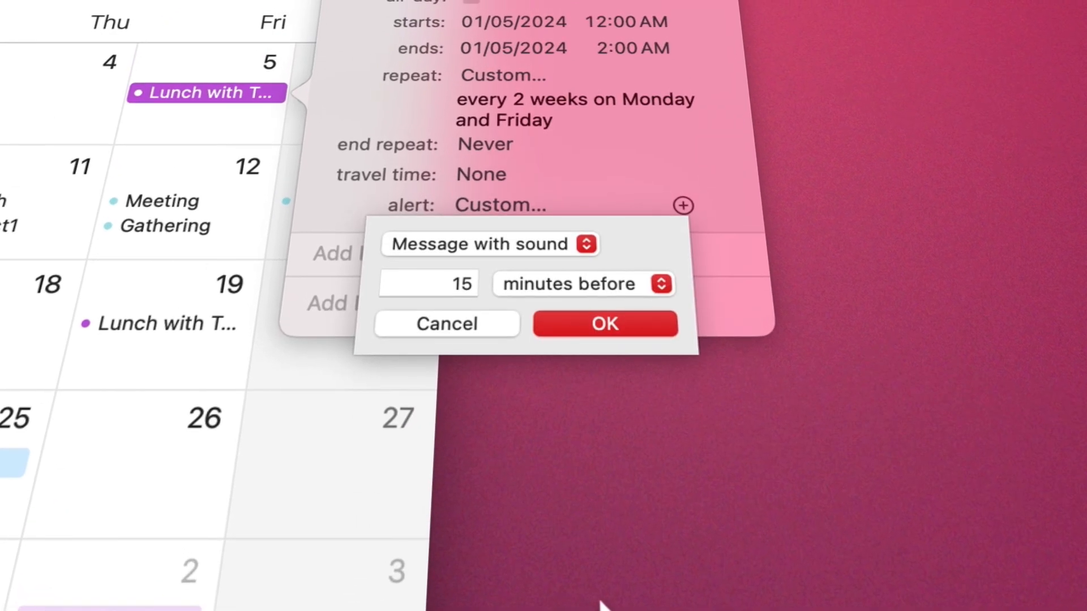
pyautogui.click(605, 324)
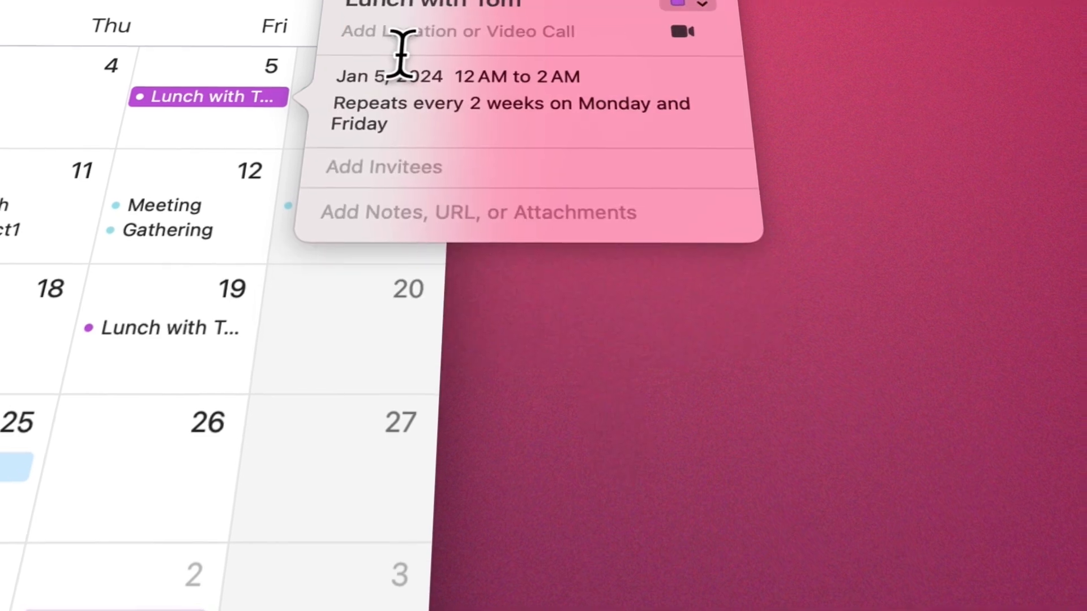
# Step: Set the location to Manhattan, New York with 30 minutes of travel time
pyautogui.write('m')
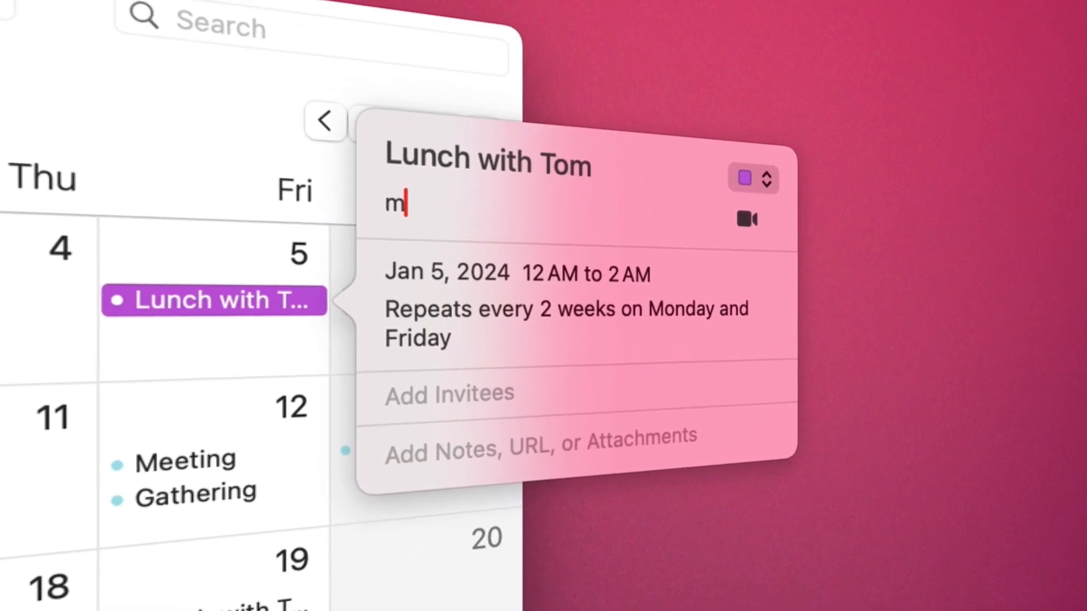
pyautogui.write('anhattan')
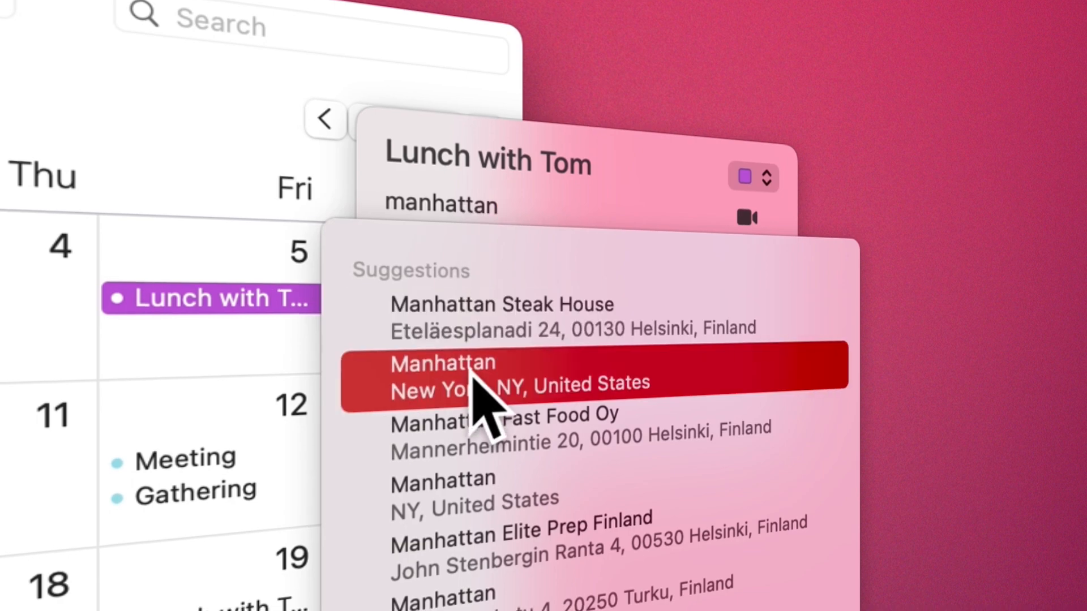
pyautogui.click(469, 374)
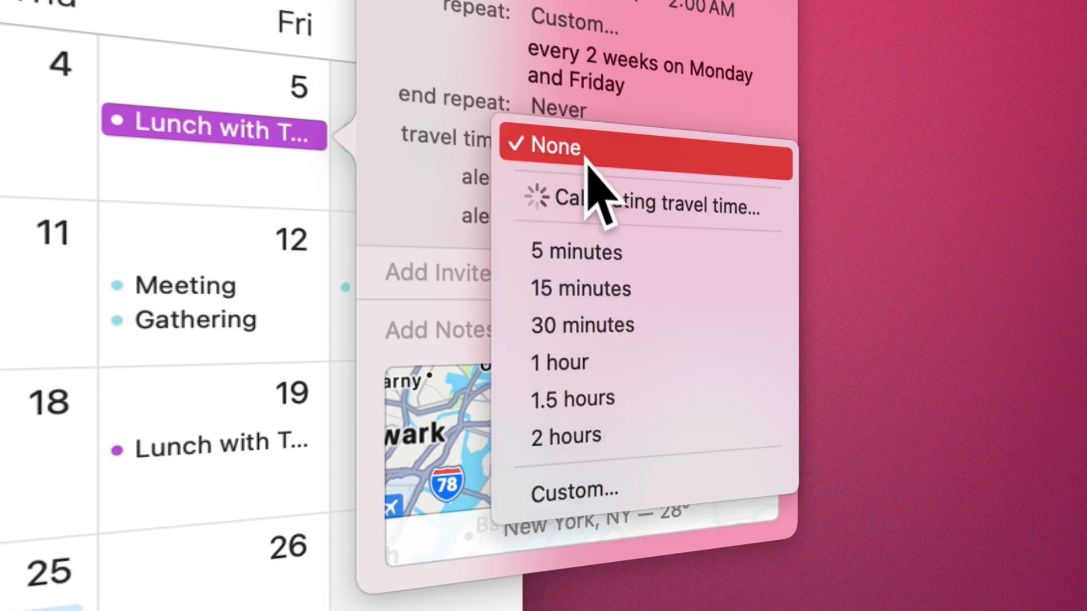
pyautogui.click(582, 324)
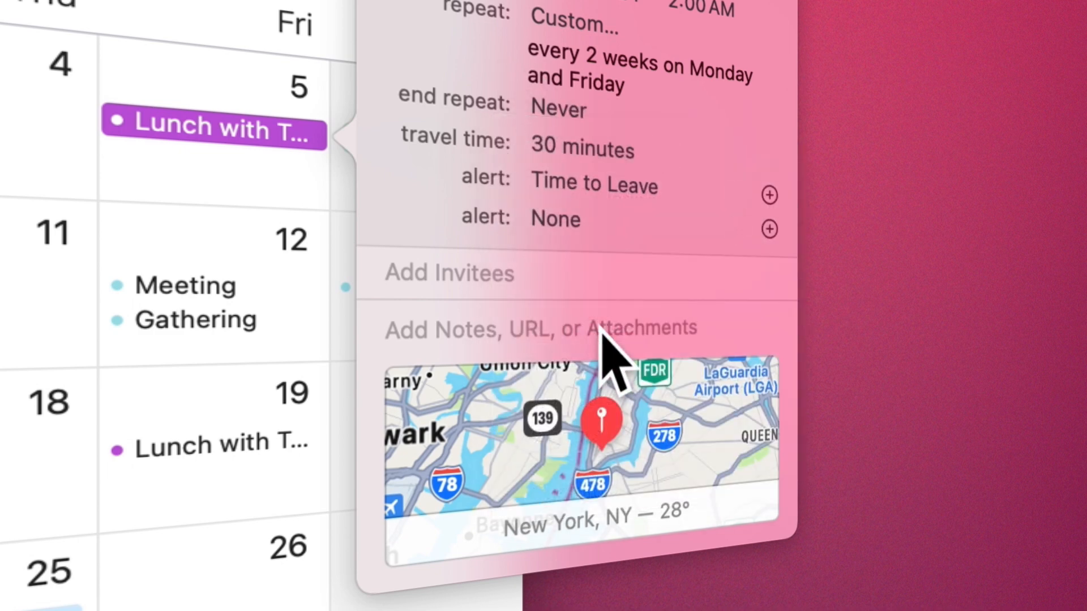
pyautogui.click(614, 183)
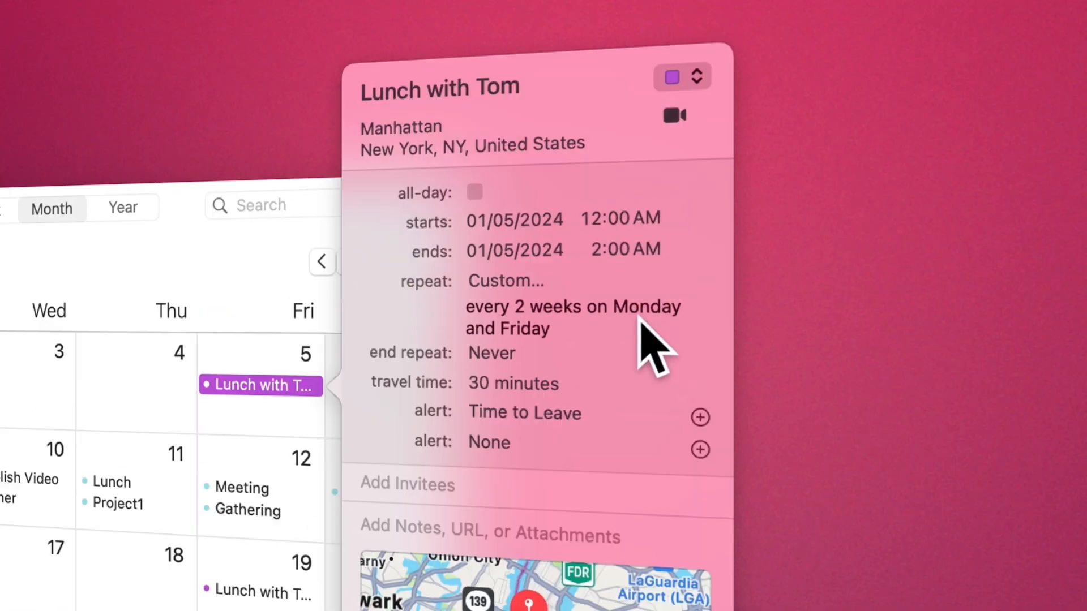
# Step: Attach a FaceTime call to Lunch with Tom and view its link options
pyautogui.click(675, 115)
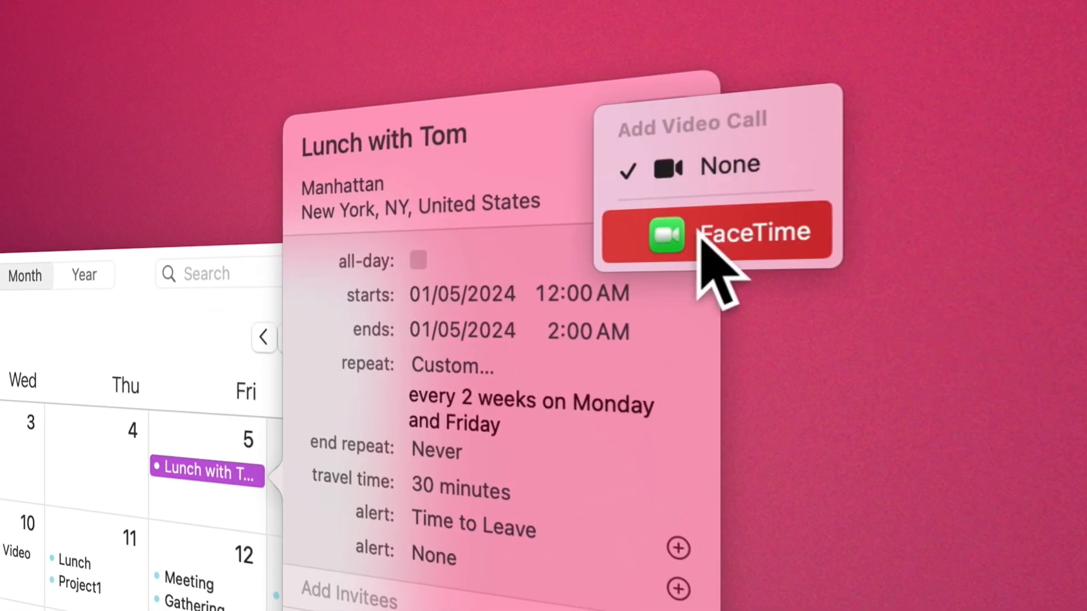
pyautogui.click(755, 231)
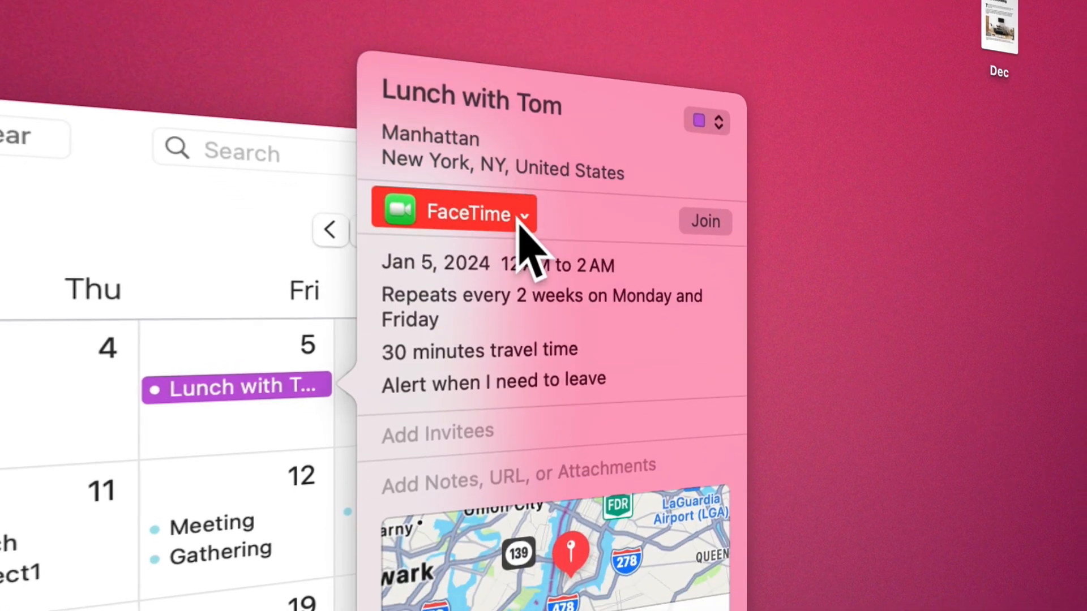
pyautogui.rightClick(523, 213)
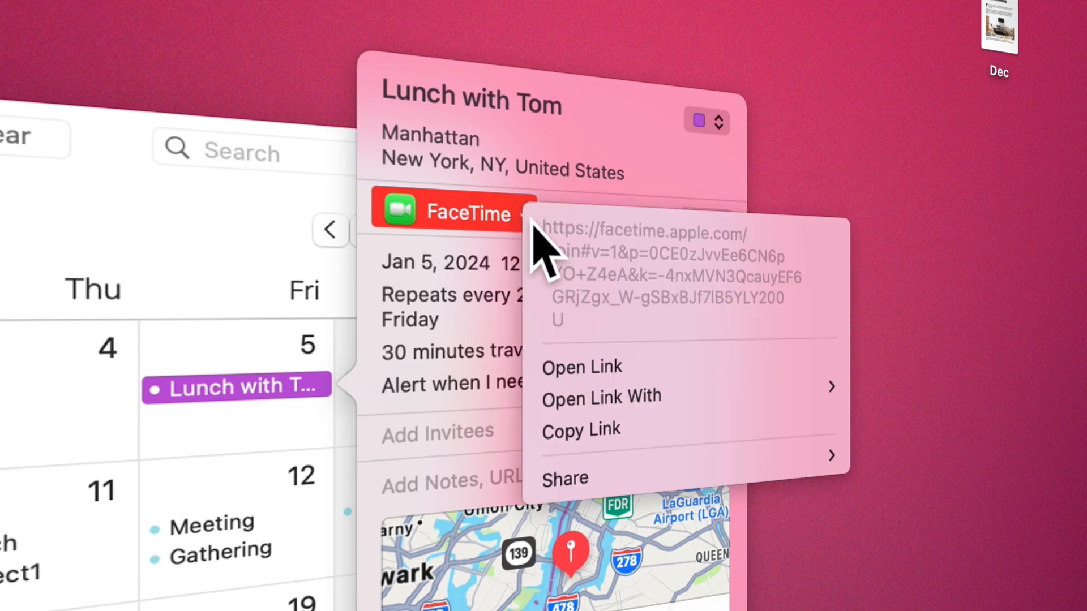
pyautogui.moveTo(638, 452)
pyautogui.write('fr')
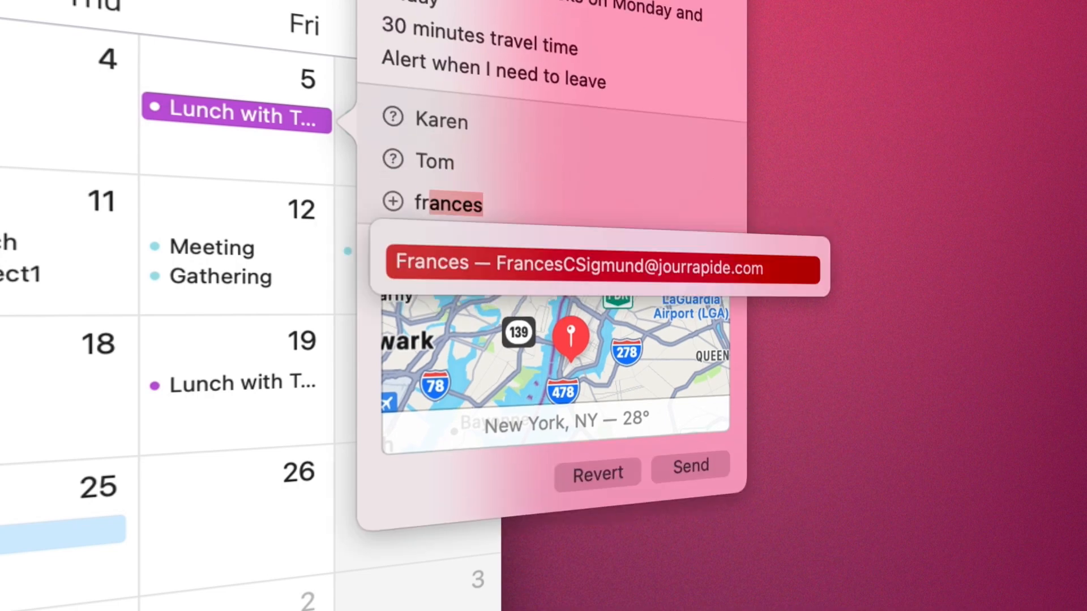
# Step: Invite the suggested contacts and add the note 'gathering'
pyautogui.click(581, 269)
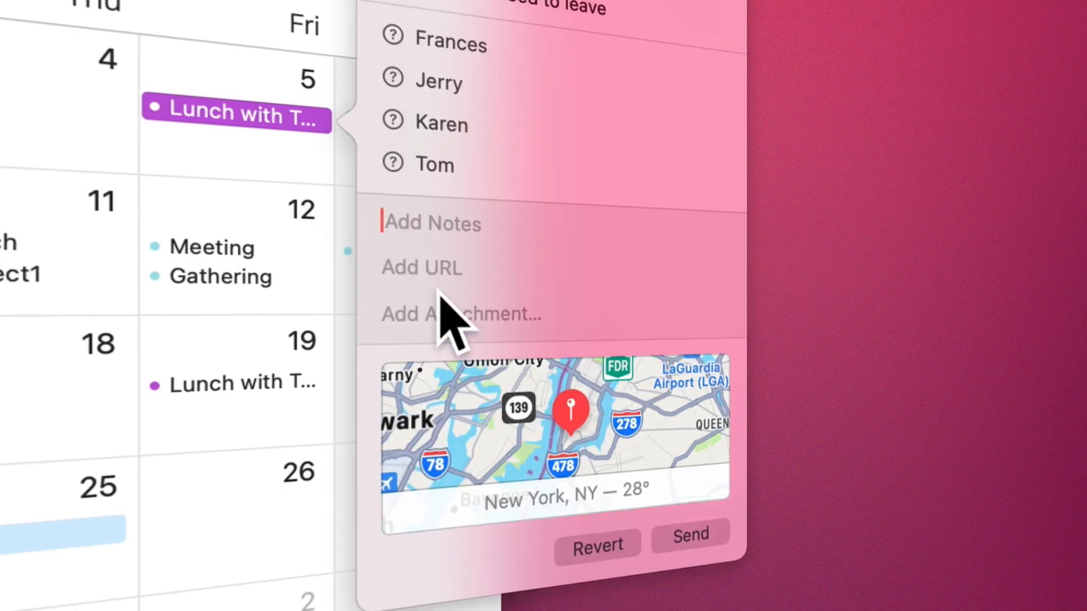
pyautogui.write('gathering')
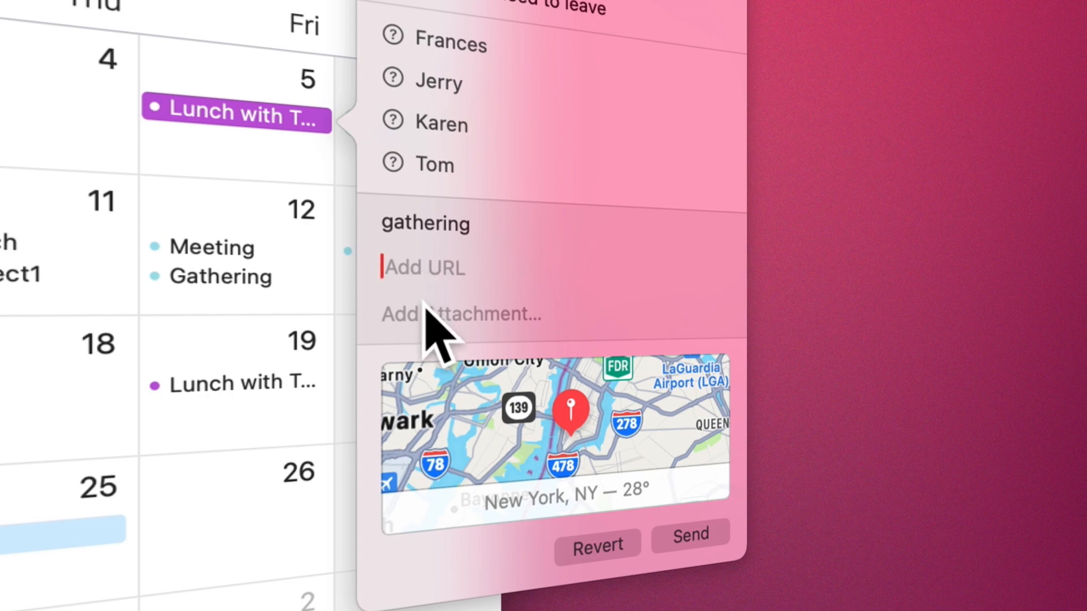
pyautogui.click(462, 315)
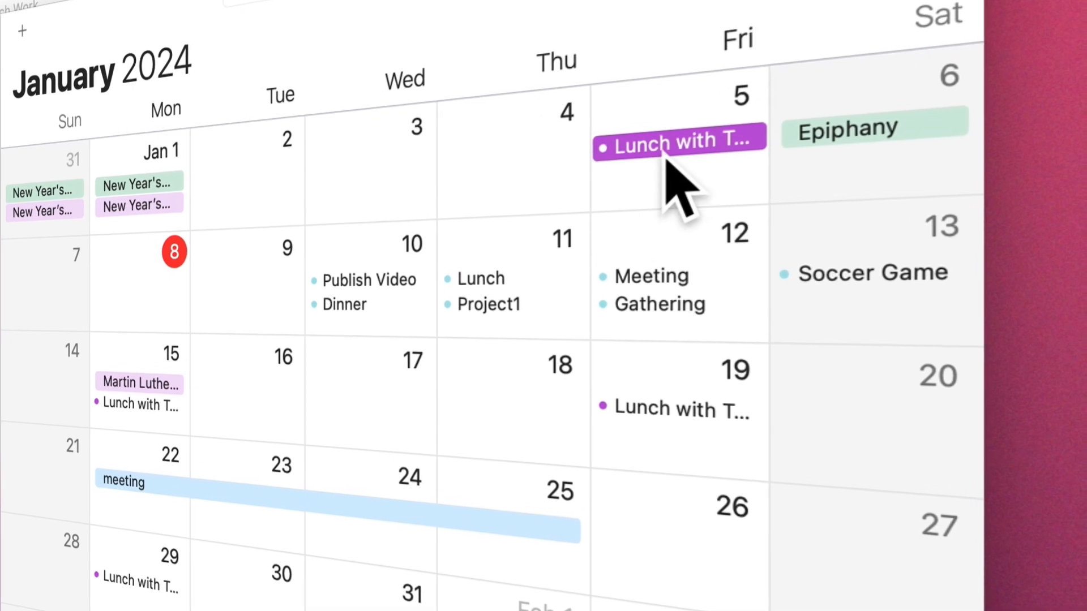
# Step: Move the lunch event to January 3, then paste a copy onto January 31
pyautogui.moveTo(678, 137); pyautogui.dragTo(369, 167)
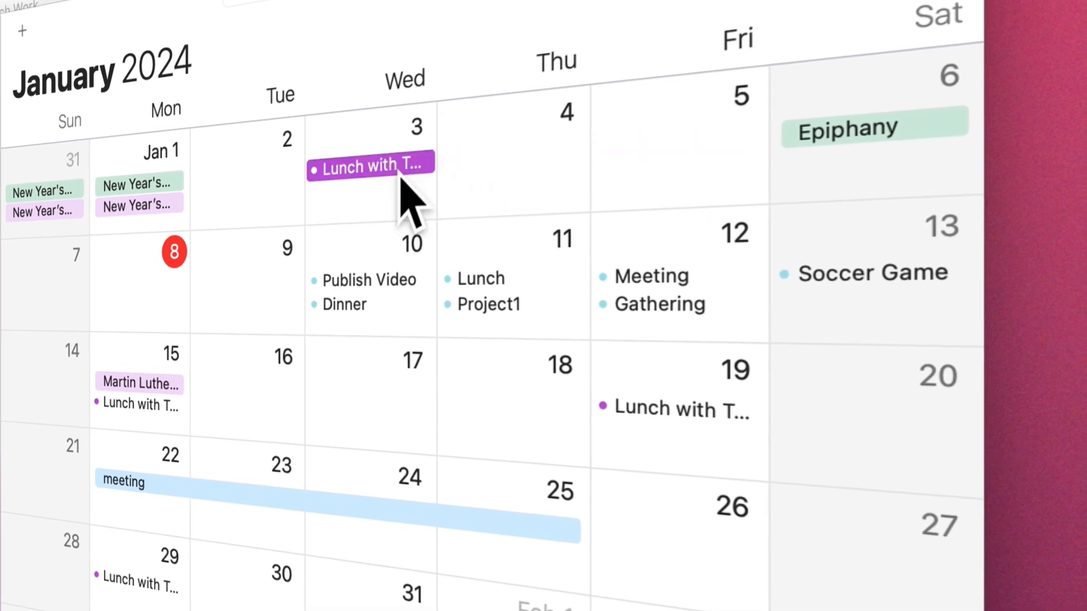
pyautogui.rightClick(392, 168)
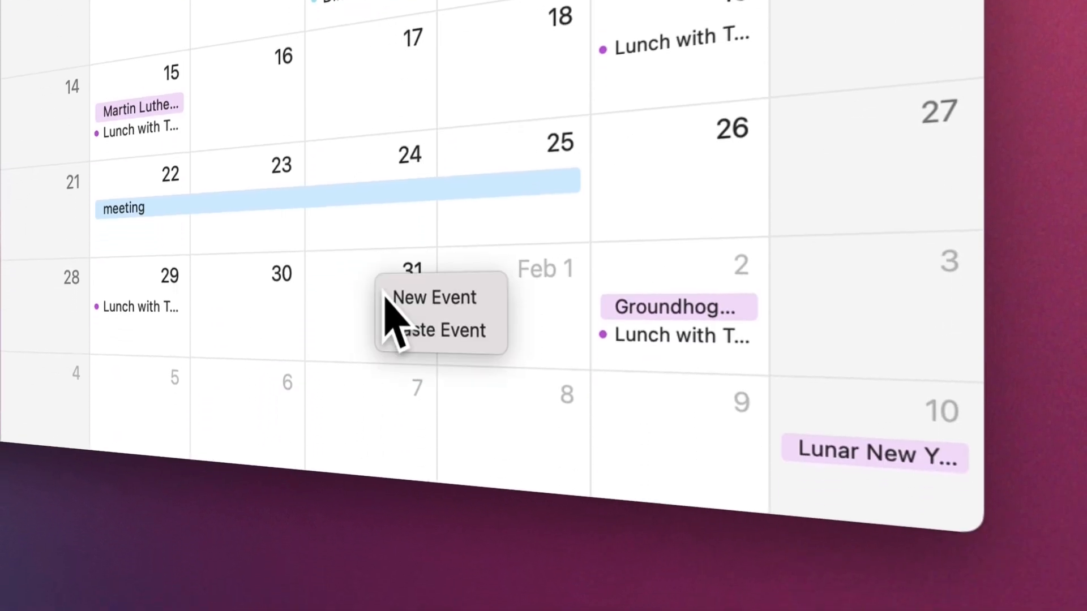
pyautogui.click(433, 298)
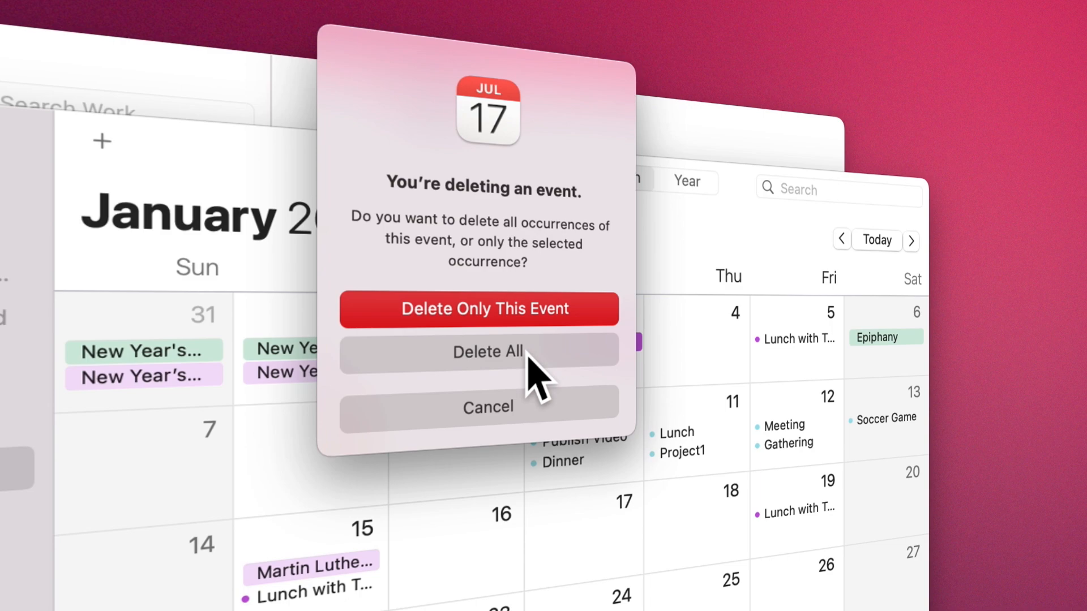
# Step: Delete all occurrences of the repeating lunch series and start a quick event
pyautogui.click(488, 351)
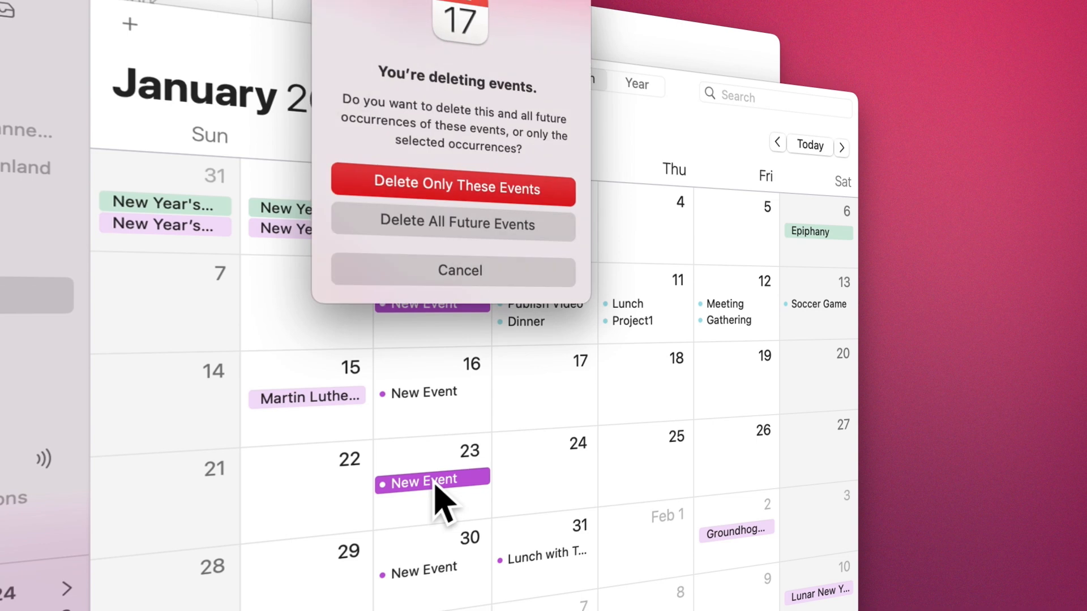
pyautogui.click(452, 189)
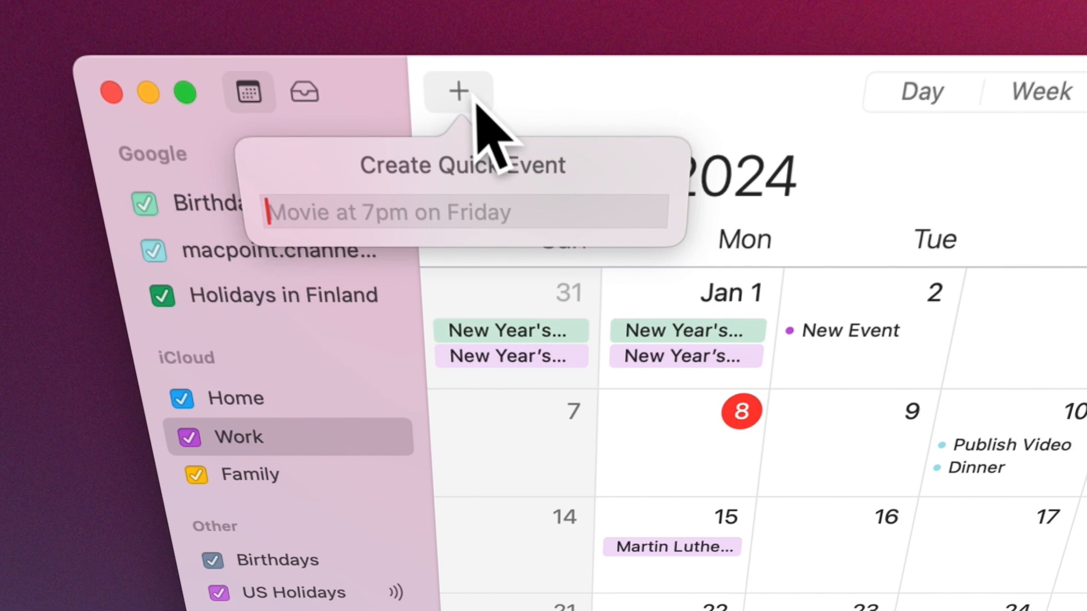
# Step: Add quick events for a party on January 16 and a tennis game
pyautogui.write('party jan 16')
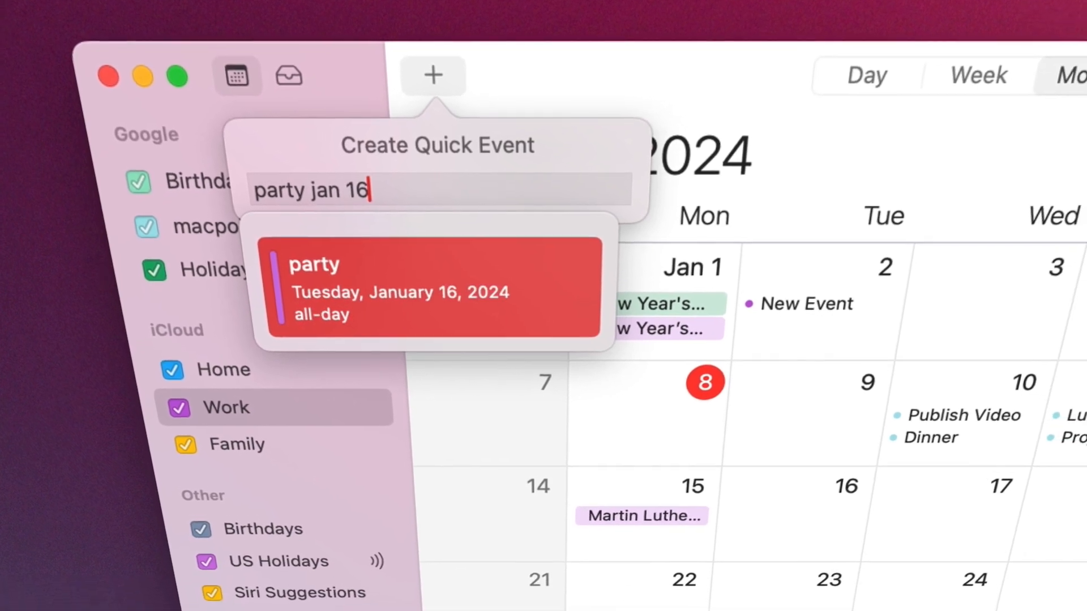
pyautogui.write('tennis game on s')
pyautogui.write('meeting')
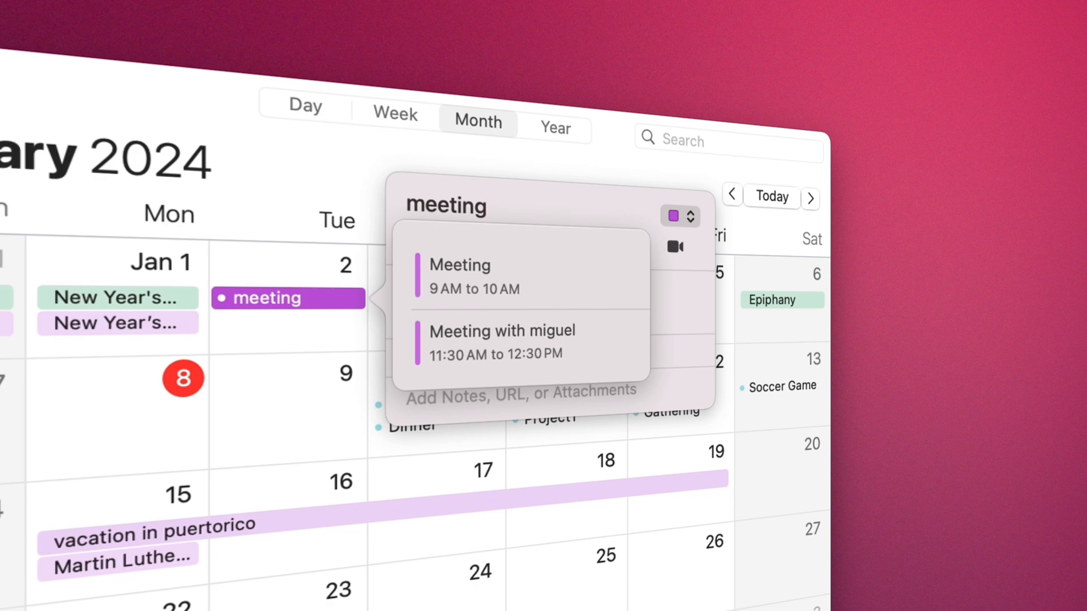
# Step: Add a dinner on January 3 by picking a suggested title and time
pyautogui.click(503, 331)
pyautogui.write('breakfast')
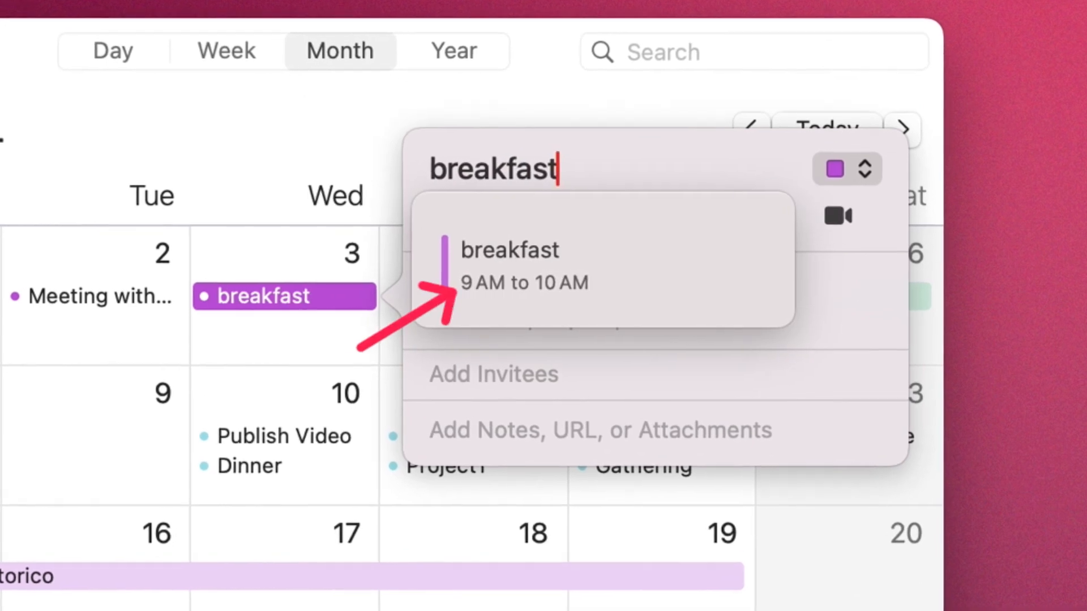
pyautogui.write('lunch')
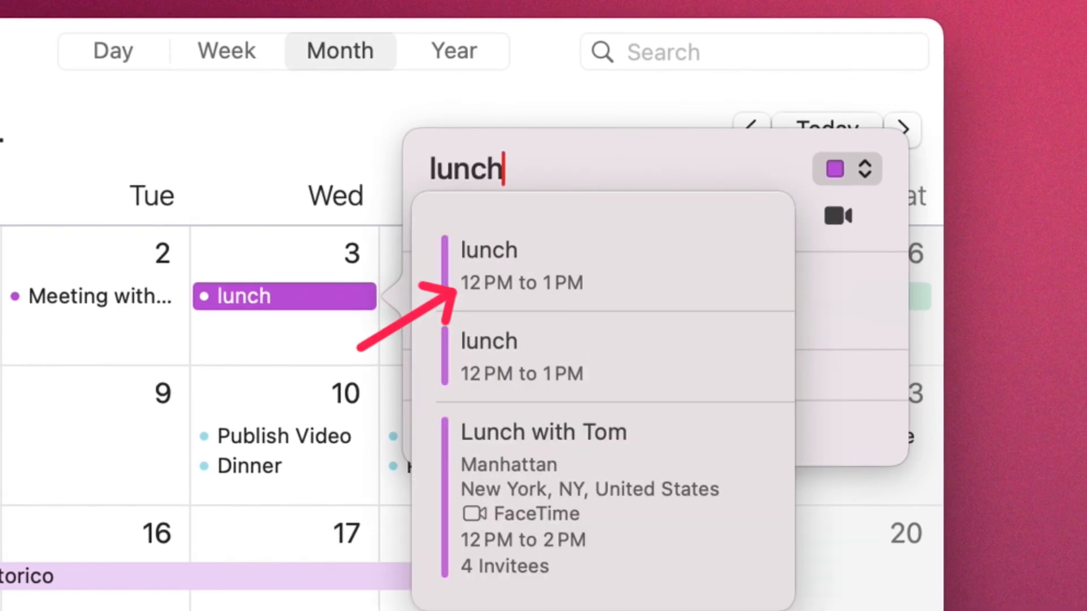
pyautogui.write('dinner')
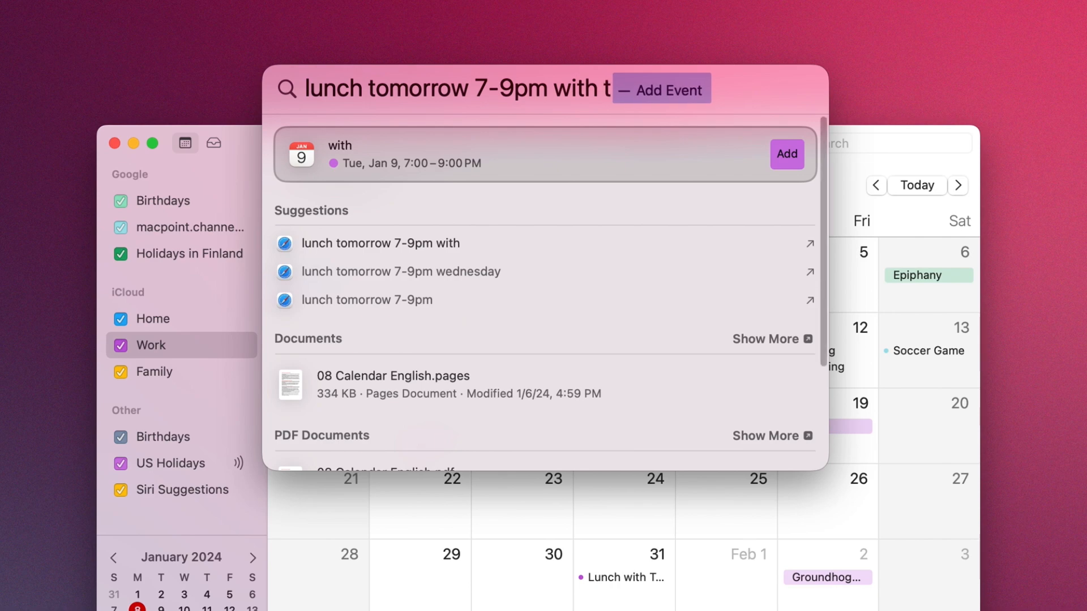
# Step: Add 'lunch tomorrow 7-9pm' with Tom from Spotlight so it lands on January 9
pyautogui.write('om')
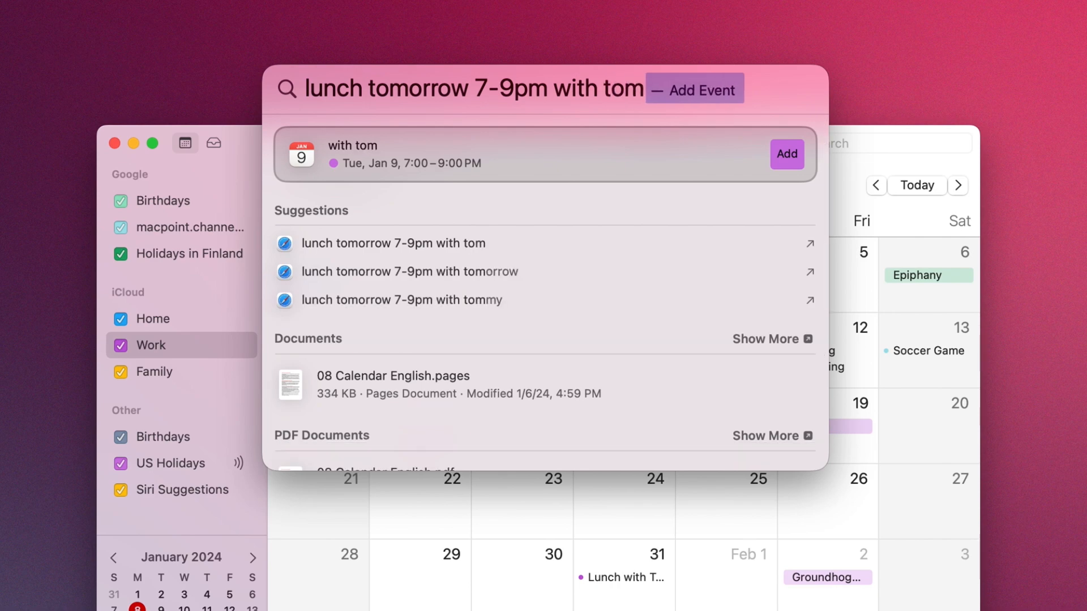
pyautogui.click(786, 153)
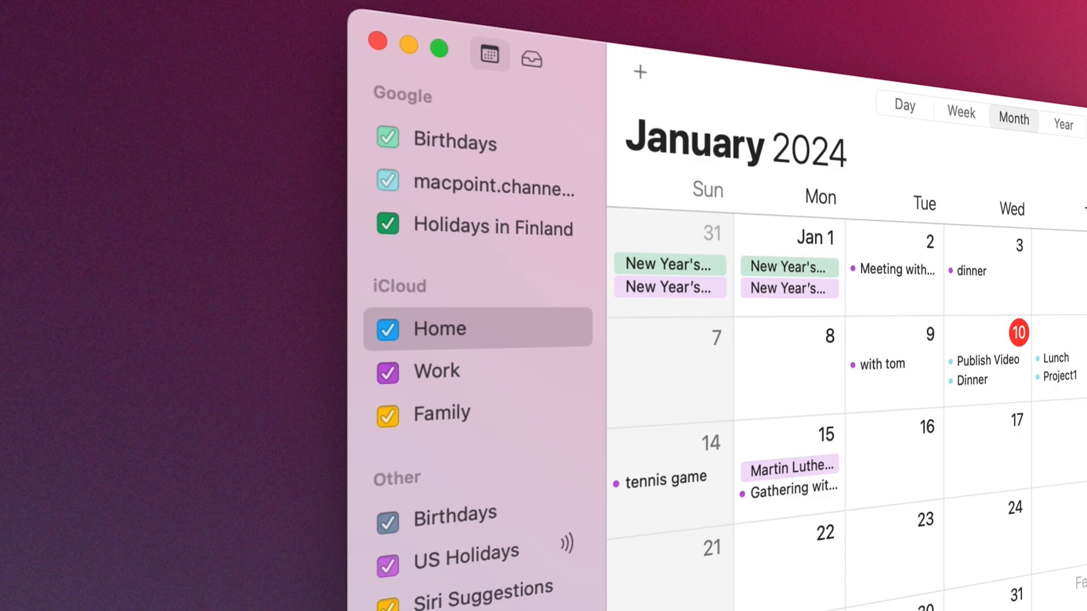
# Step: Create a new calendar named School
pyautogui.click(298, 83)
pyautogui.write('School')
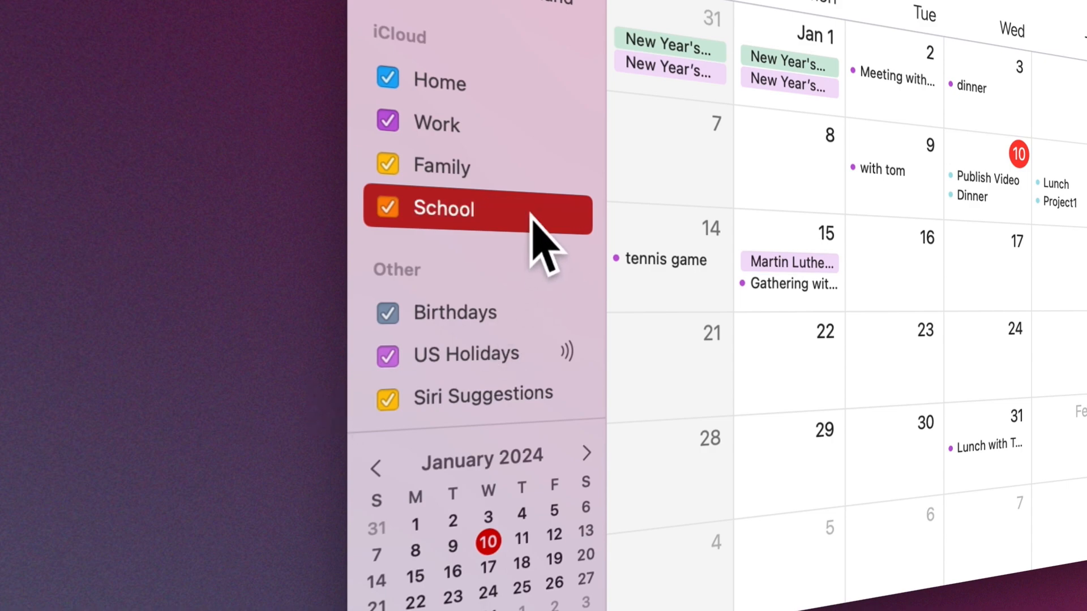
pyautogui.click(387, 208)
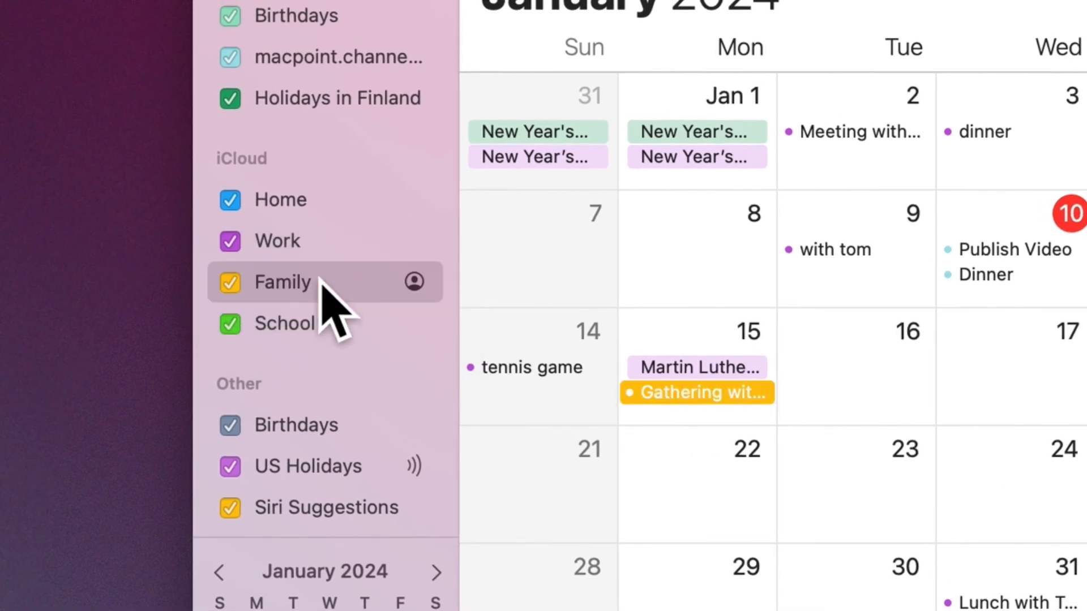
pyautogui.click(698, 392)
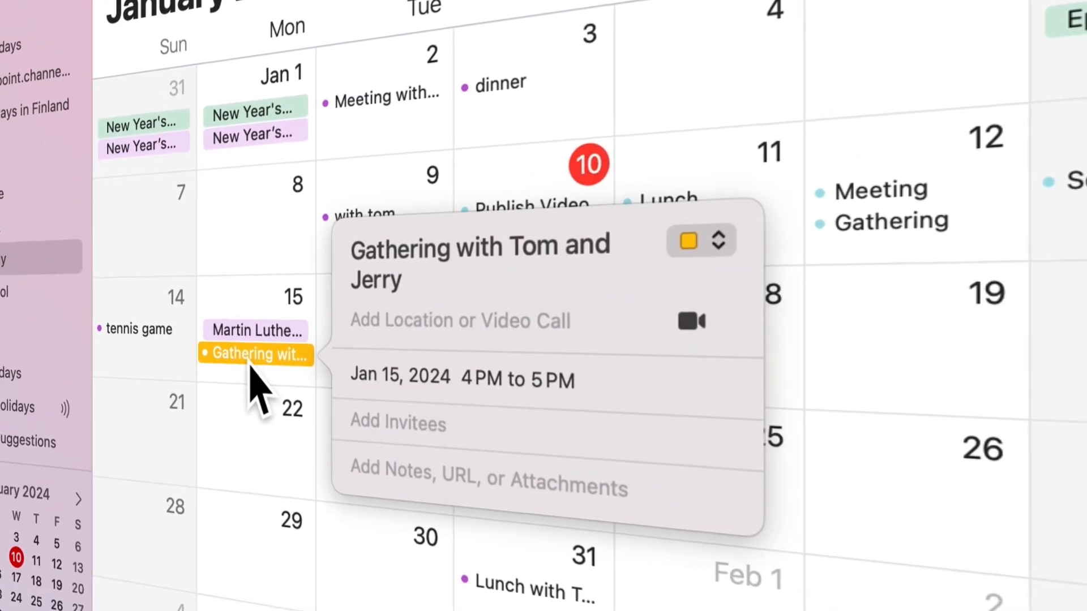
# Step: Move the January 15 gathering event onto the Family calendar
pyautogui.click(702, 242)
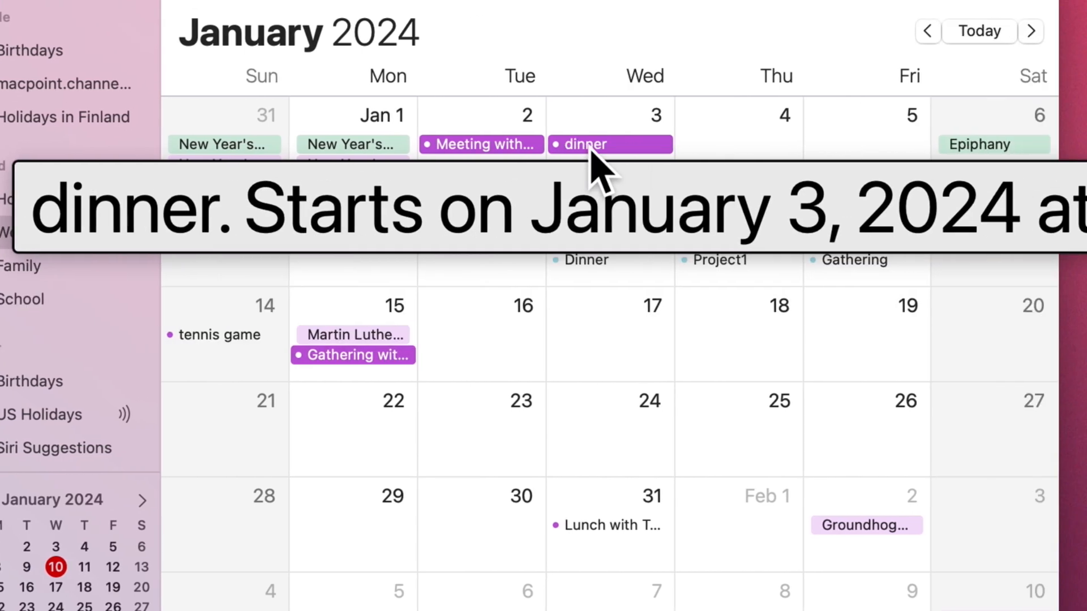
pyautogui.rightClick(584, 145)
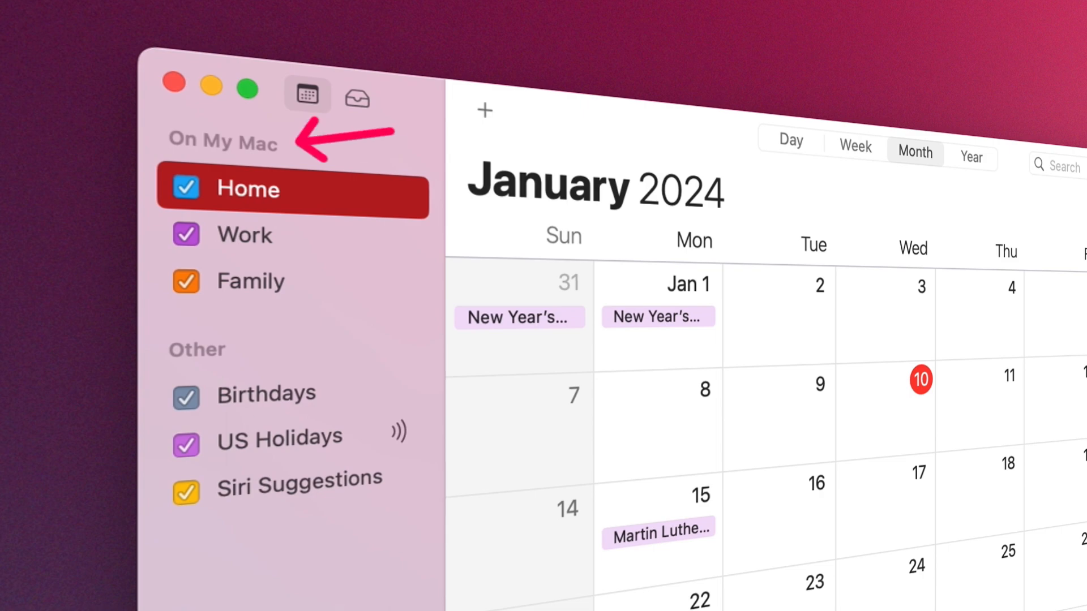
# Step: Create an Office calendar group and move the Work calendar into it
pyautogui.click(299, 84)
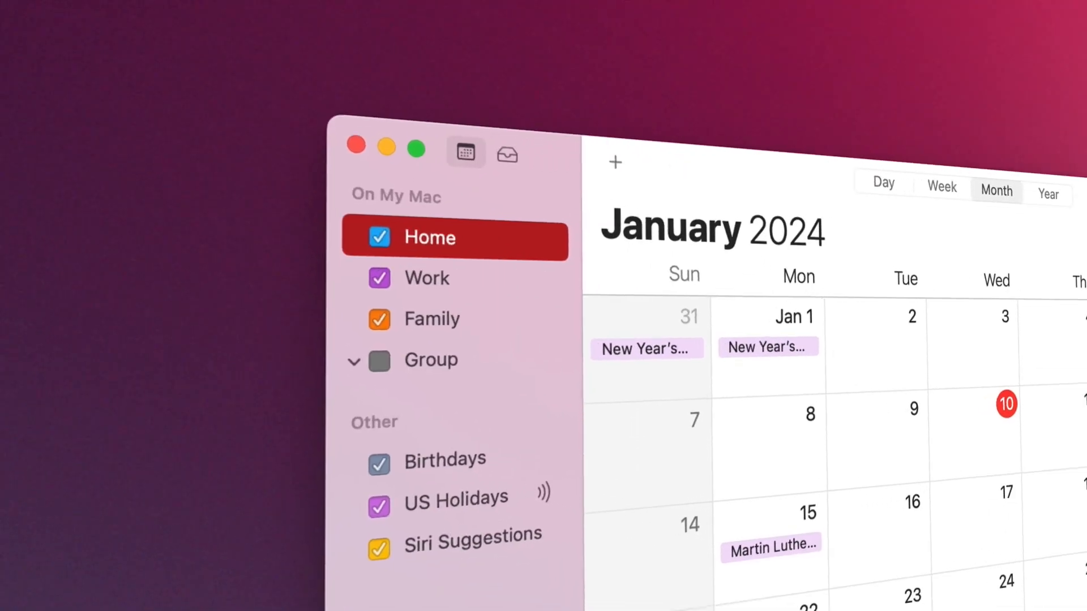
pyautogui.moveTo(430, 236); pyautogui.dragTo(357, 326)
pyautogui.write('Office')
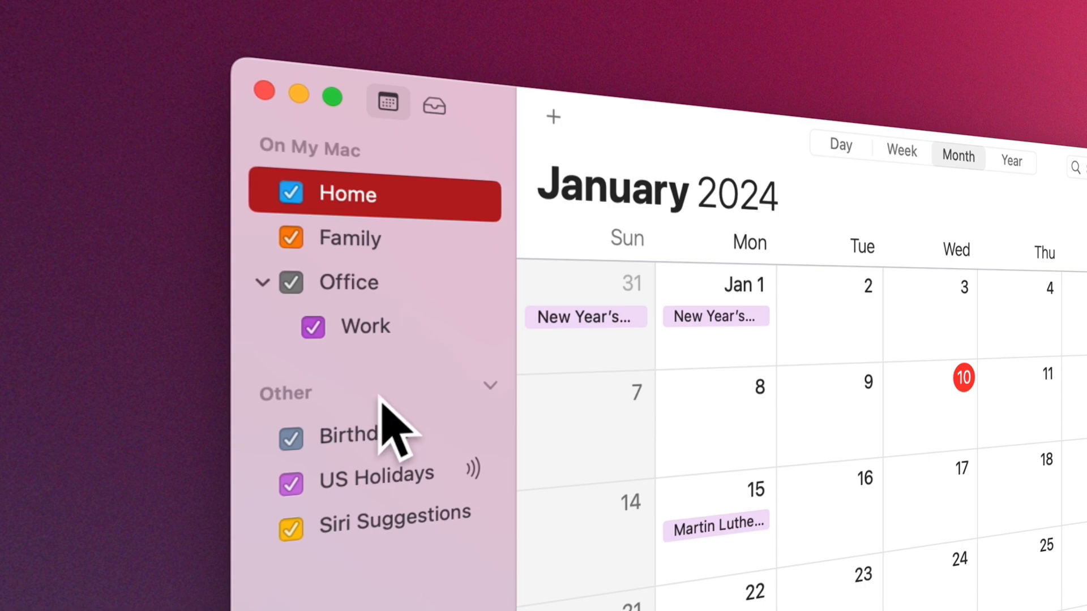
pyautogui.rightClick(349, 283)
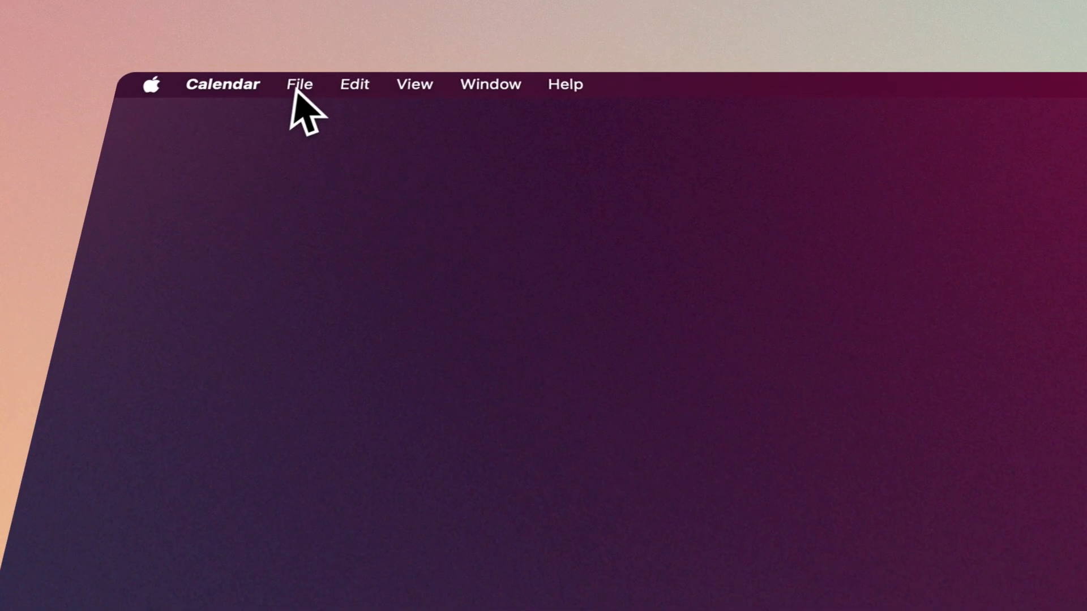
# Step: Export the Work calendar as Work.ics to the desktop
pyautogui.click(299, 84)
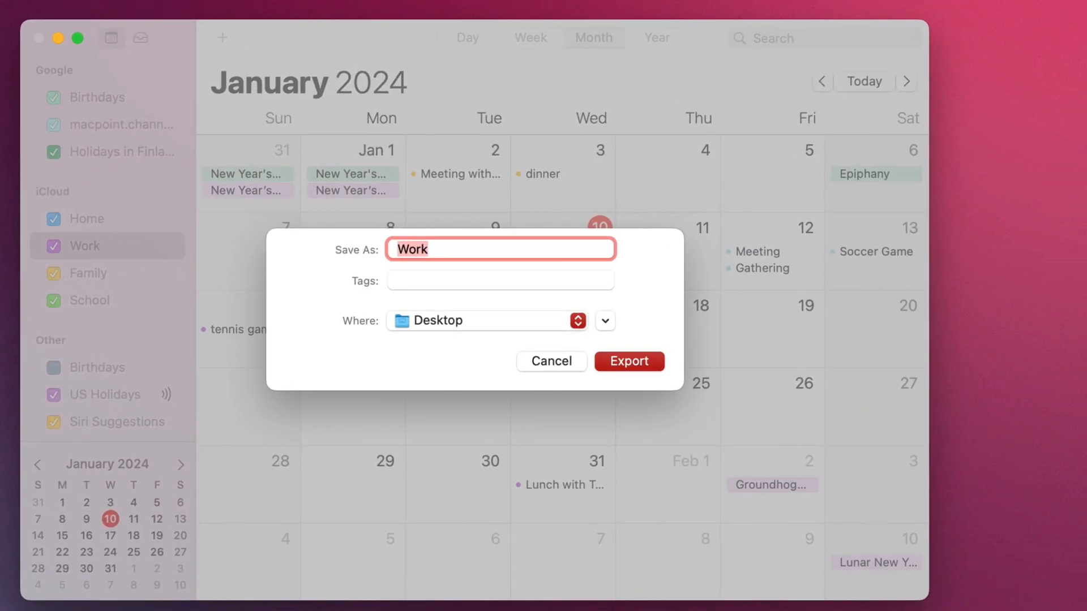
pyautogui.click(629, 361)
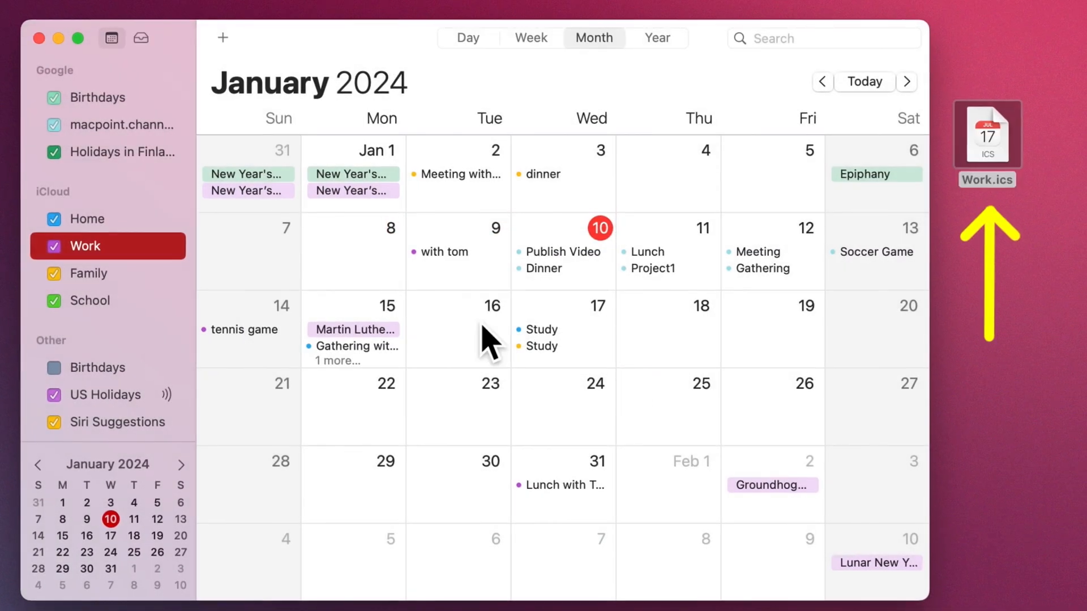
pyautogui.click(299, 84)
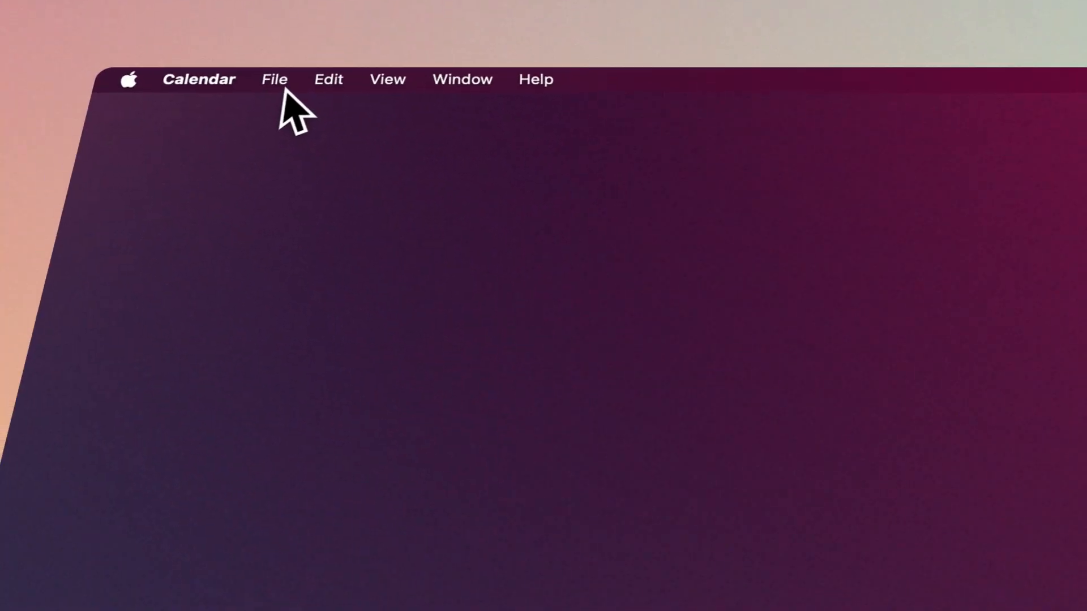
# Step: Save a full Calendar Archive to the desktop
pyautogui.click(275, 79)
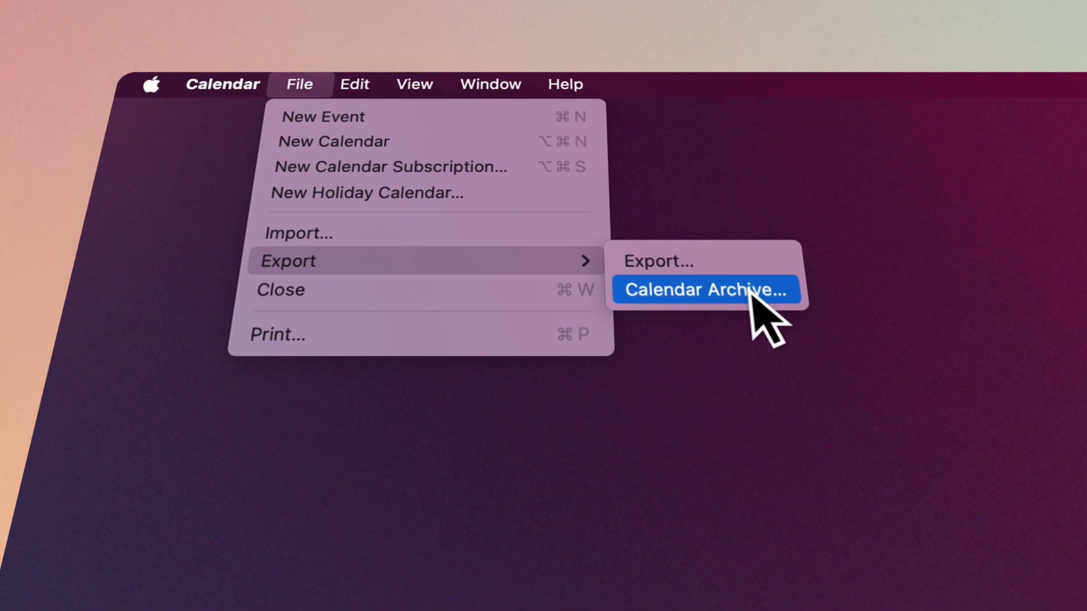
pyautogui.click(705, 289)
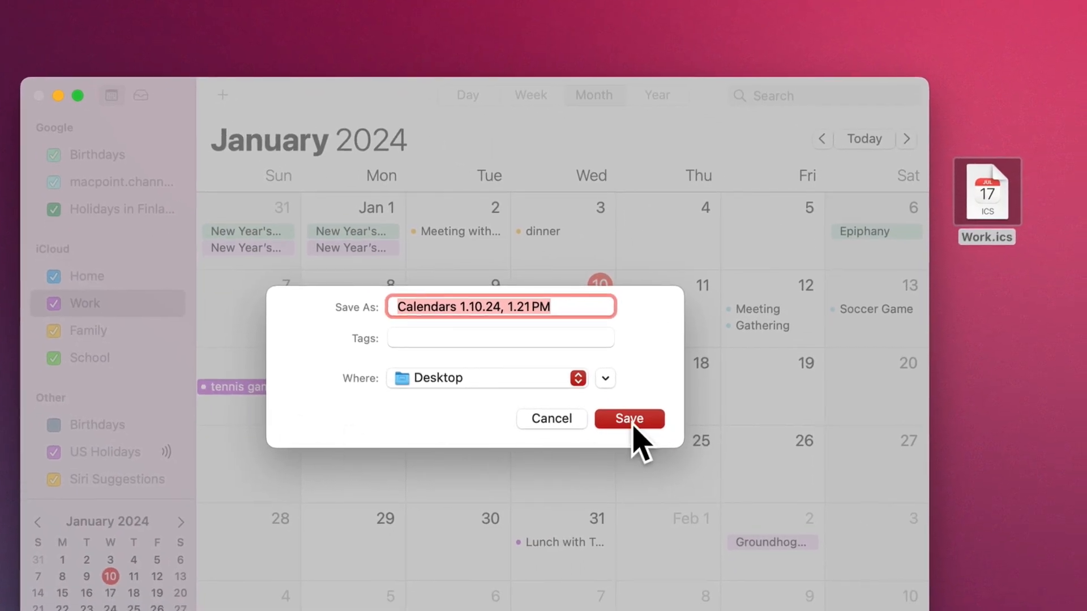
pyautogui.click(629, 419)
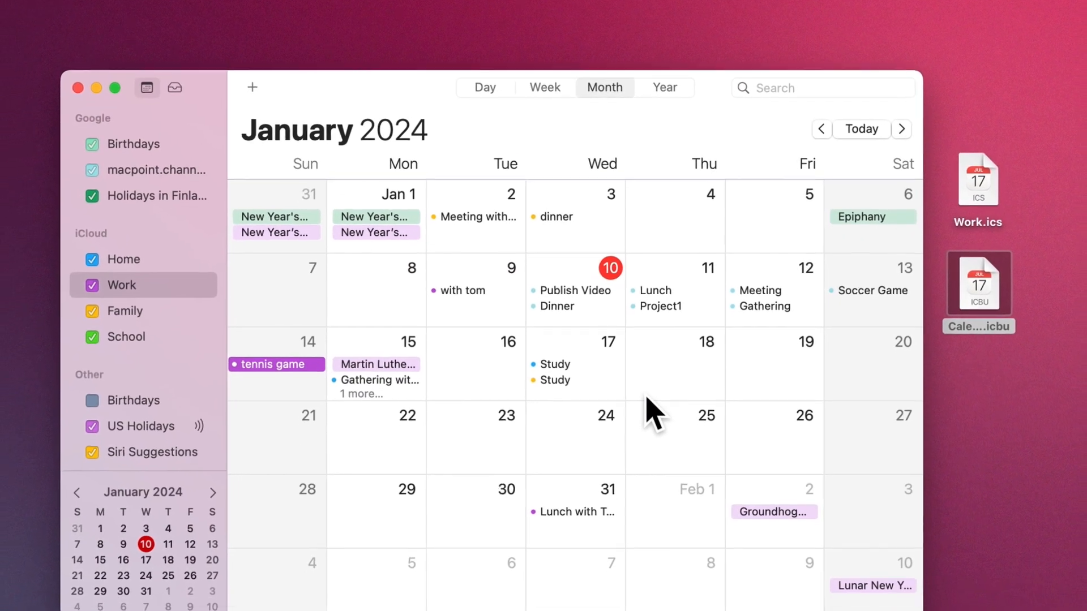
pyautogui.moveTo(652, 405); pyautogui.dragTo(669, 367)
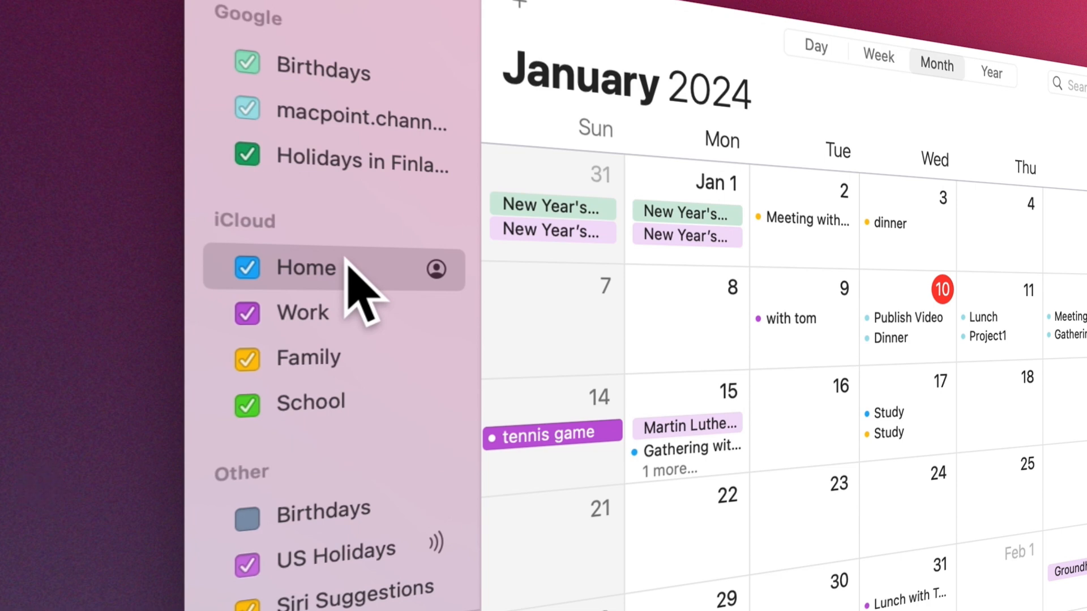
pyautogui.moveTo(350, 309)
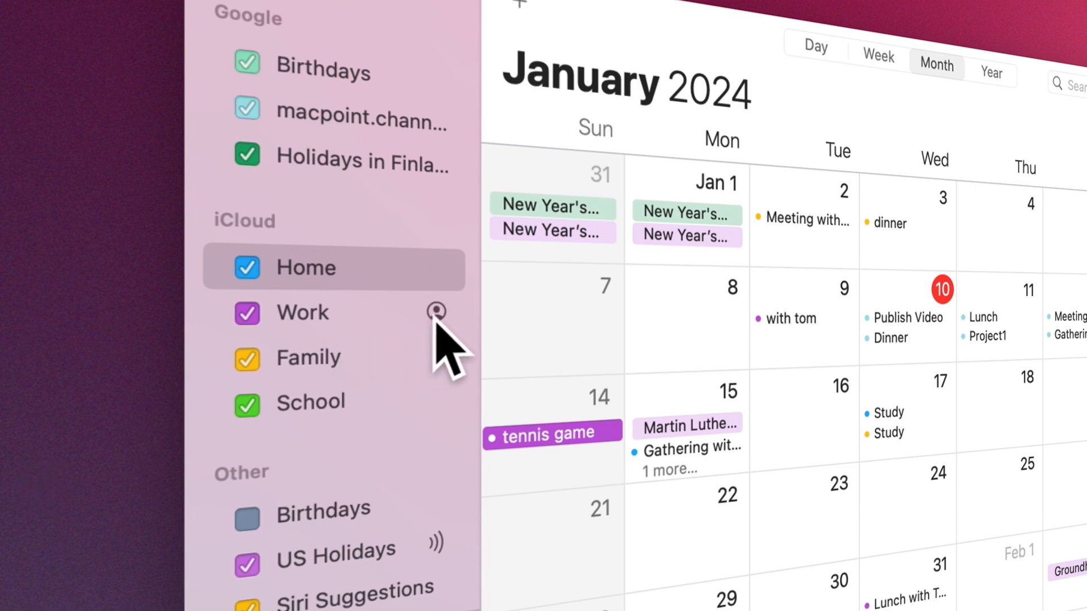
# Step: Share Work with invitees including Tom and Jerry, one set to View Only, and confirm with Done
pyautogui.click(436, 313)
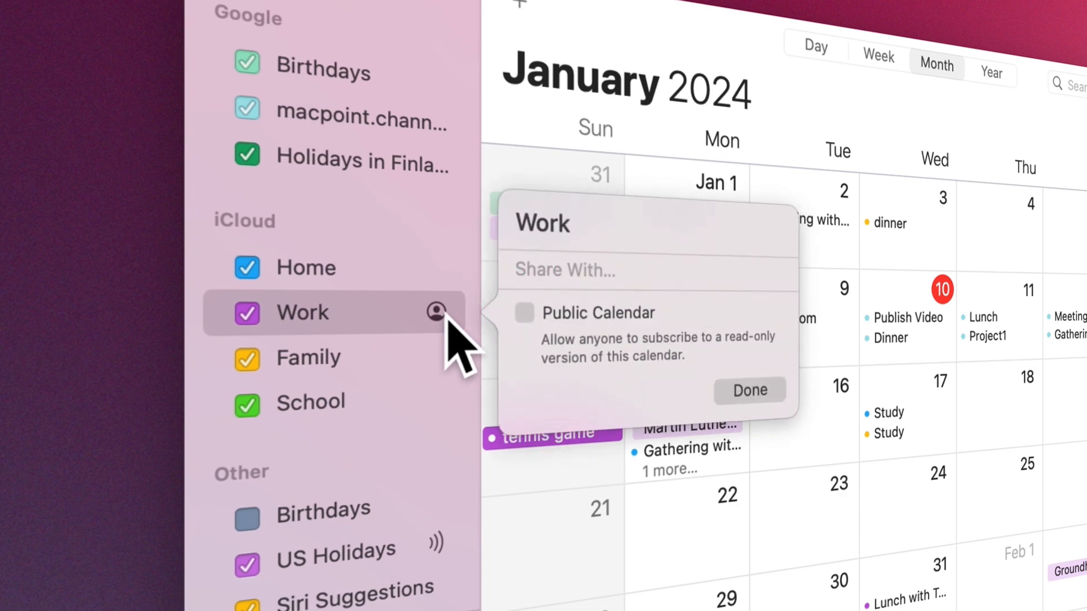
pyautogui.moveTo(727, 285)
pyautogui.write('Karen')
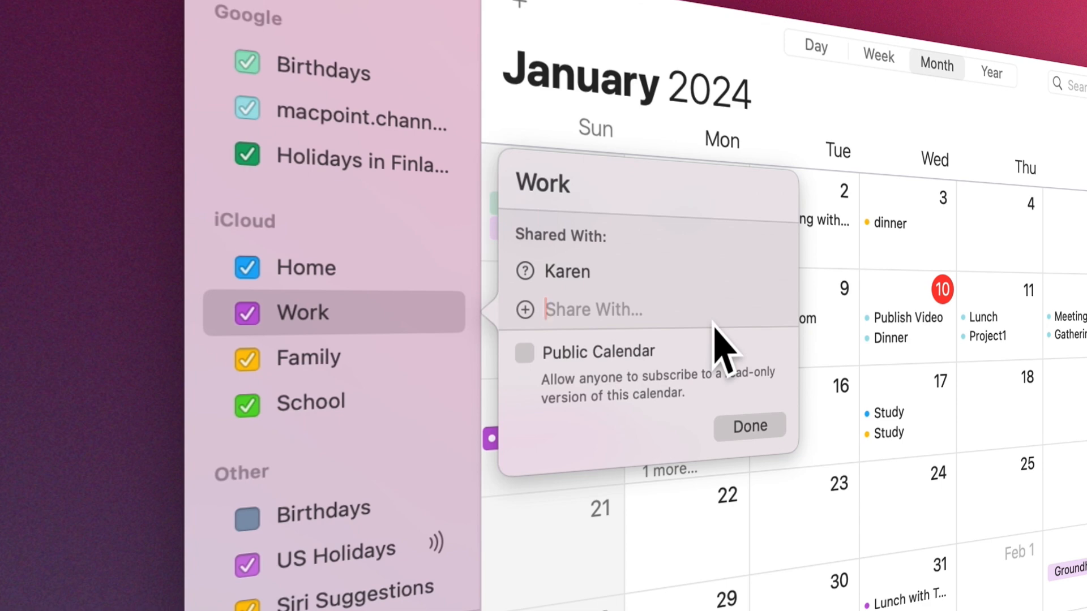
pyautogui.write('Tom, Jerry')
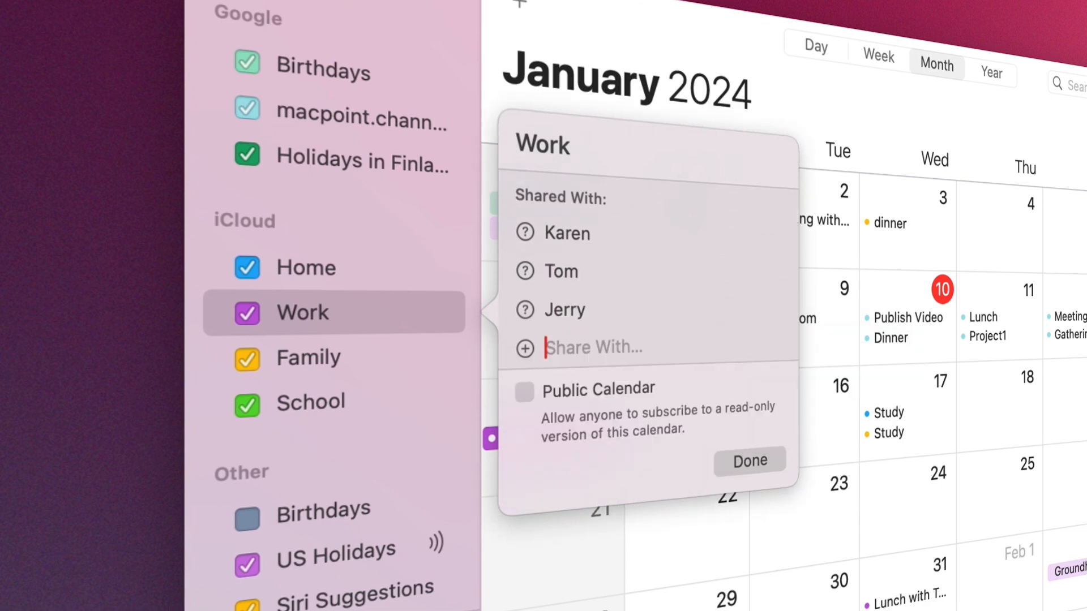
pyautogui.write('work')
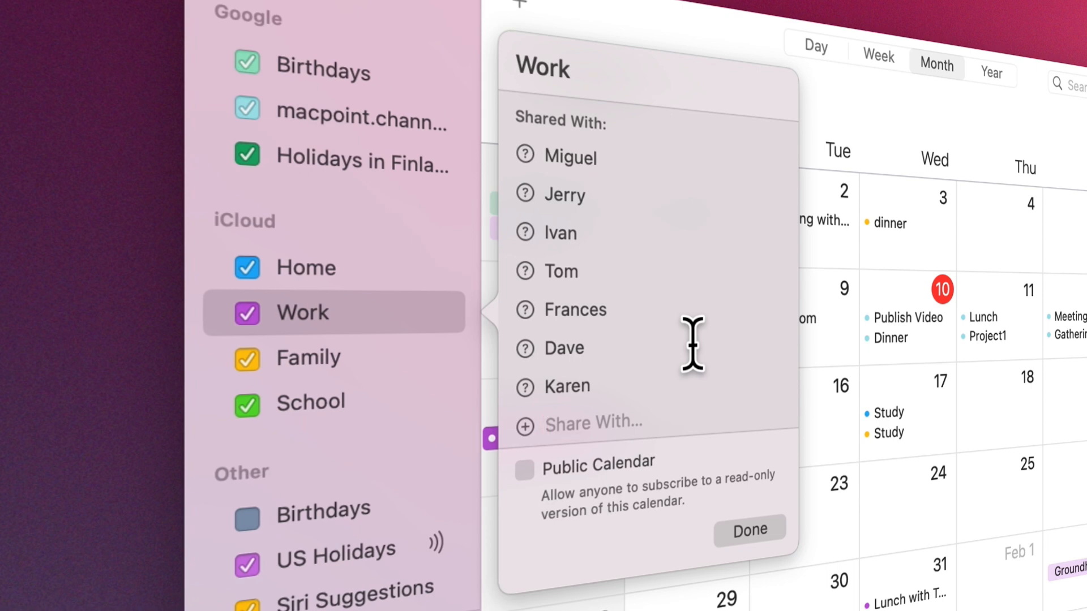
pyautogui.click(561, 271)
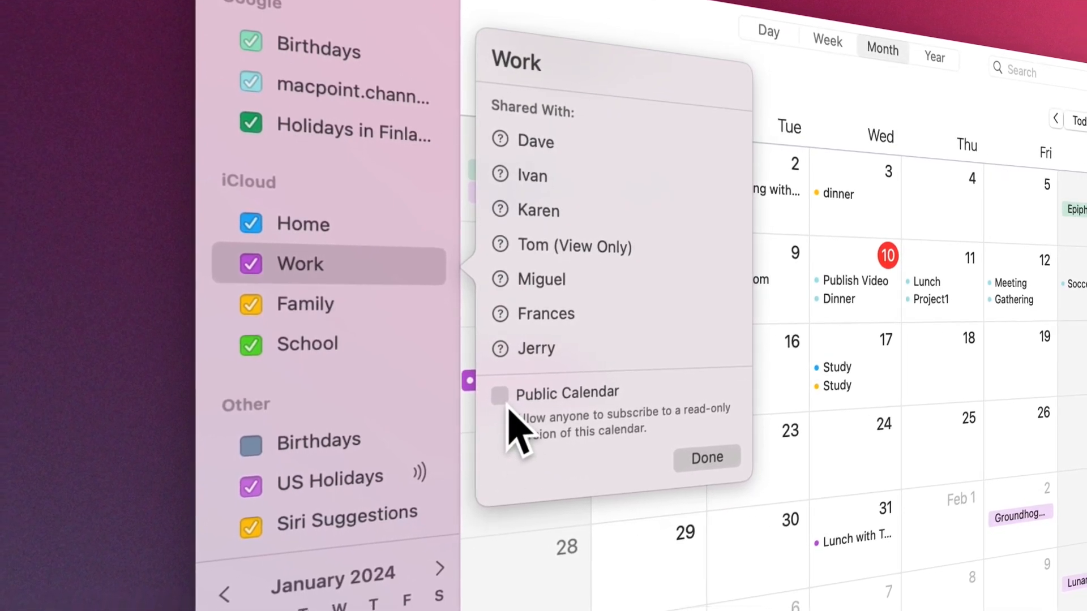
pyautogui.click(706, 457)
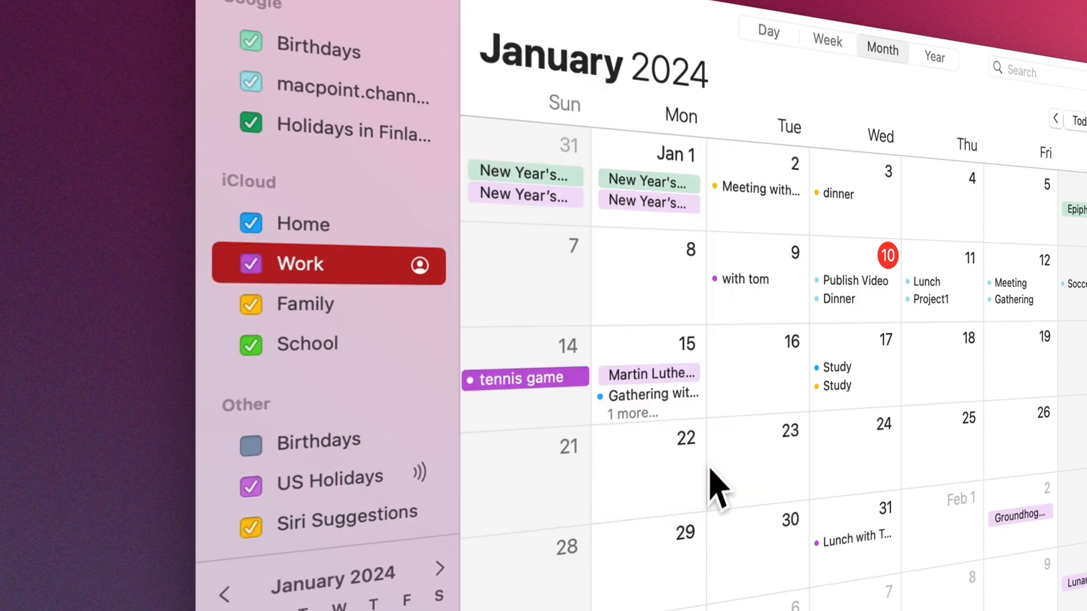
pyautogui.moveTo(435, 292)
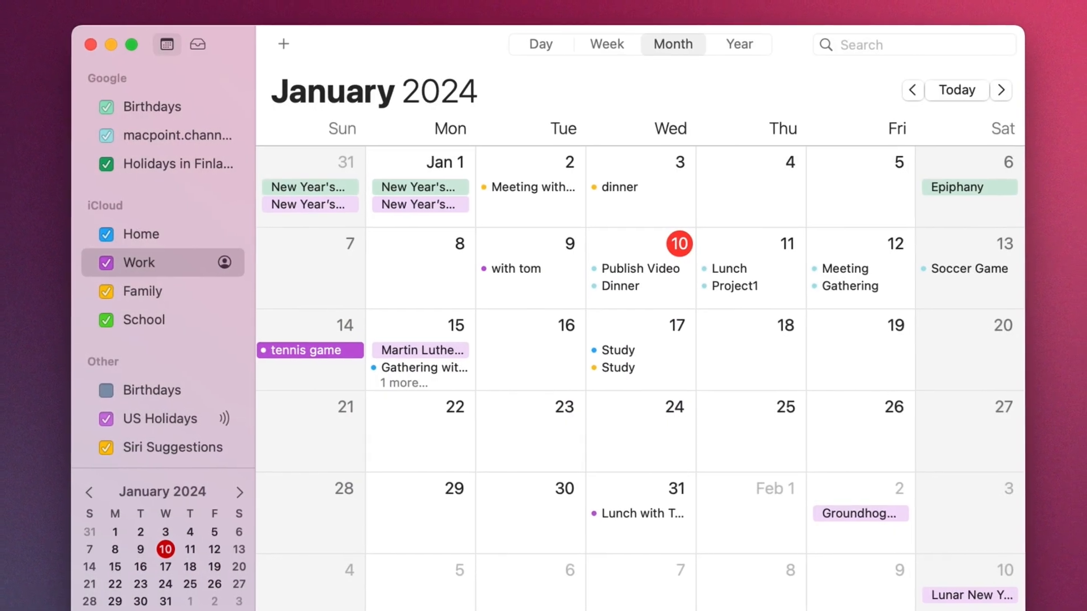
# Step: In General settings start weeks on Sunday, show Birthdays, and cancel removing the Google account
pyautogui.click(335, 84)
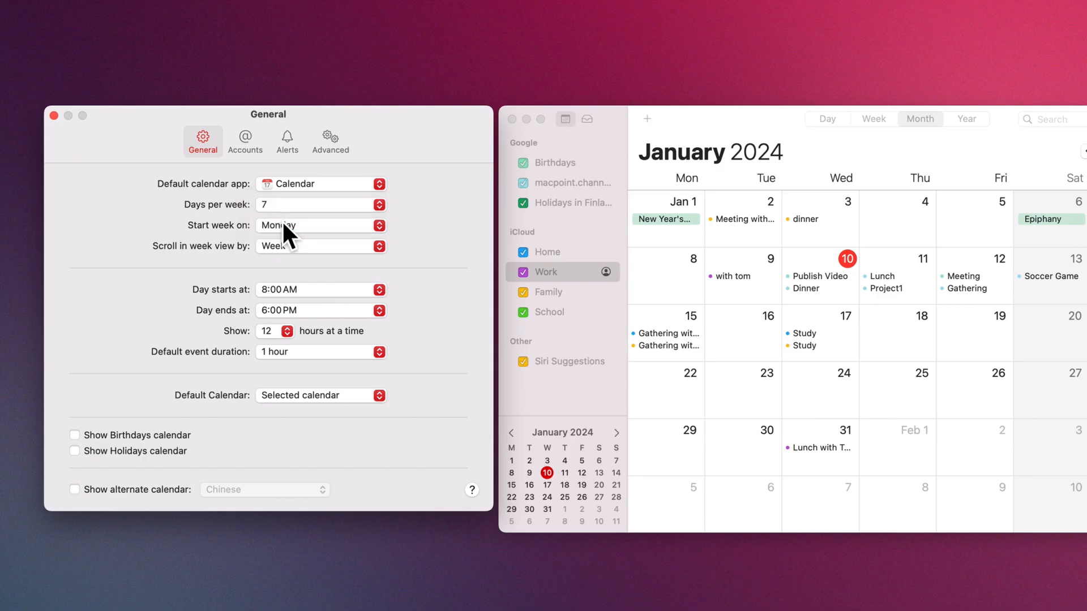
pyautogui.click(320, 225)
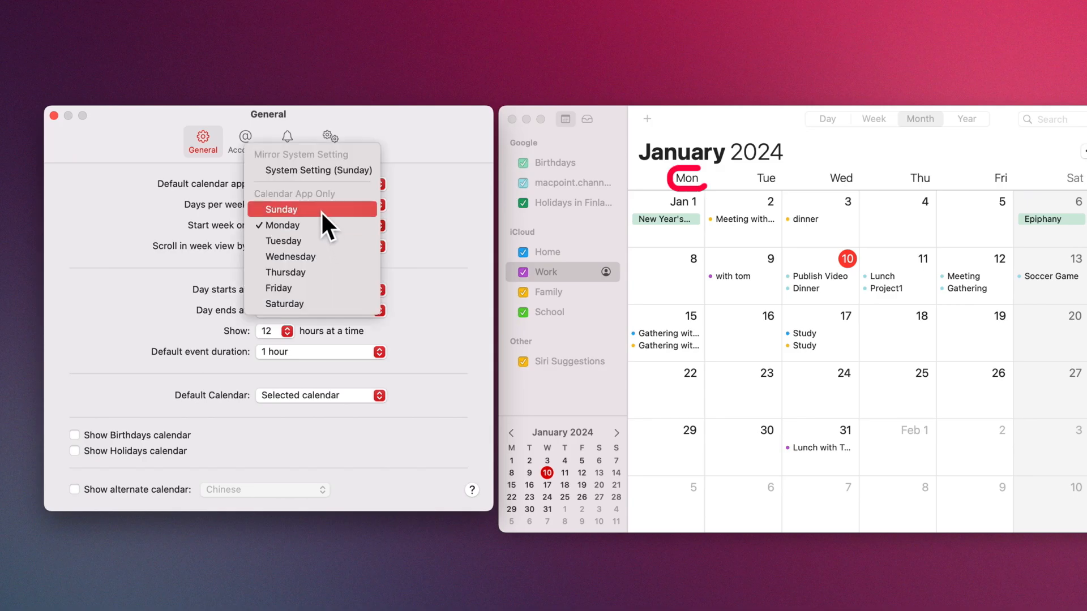
pyautogui.click(281, 209)
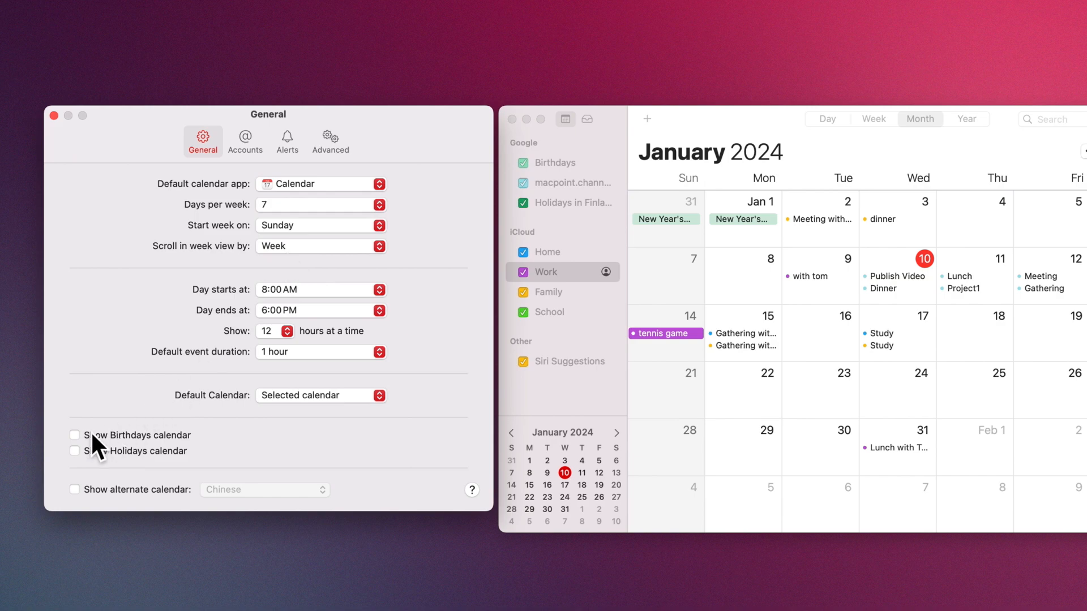
pyautogui.click(75, 434)
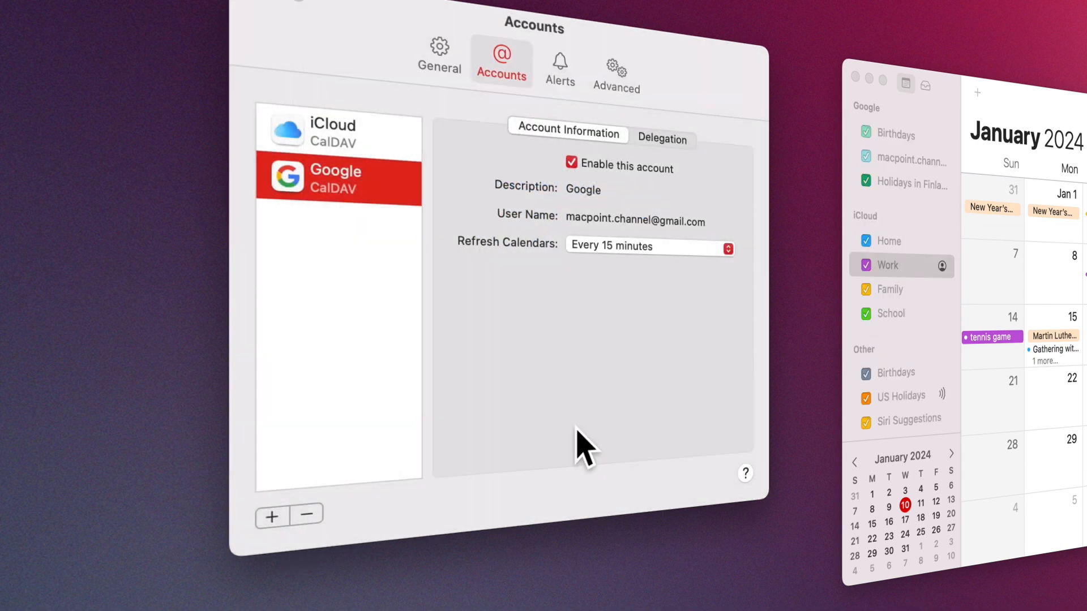
pyautogui.click(306, 516)
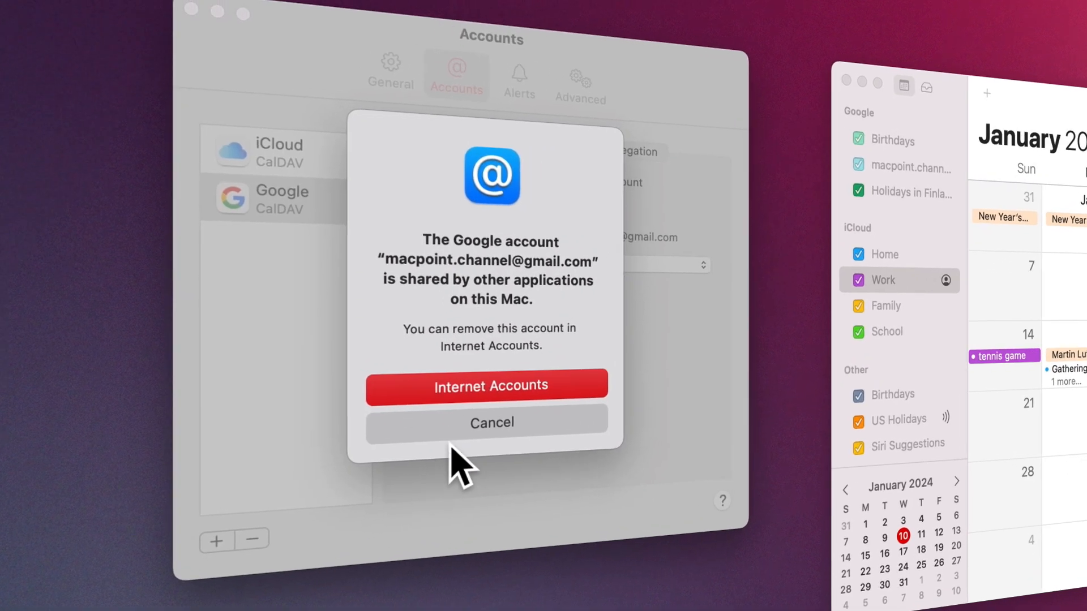
pyautogui.click(492, 422)
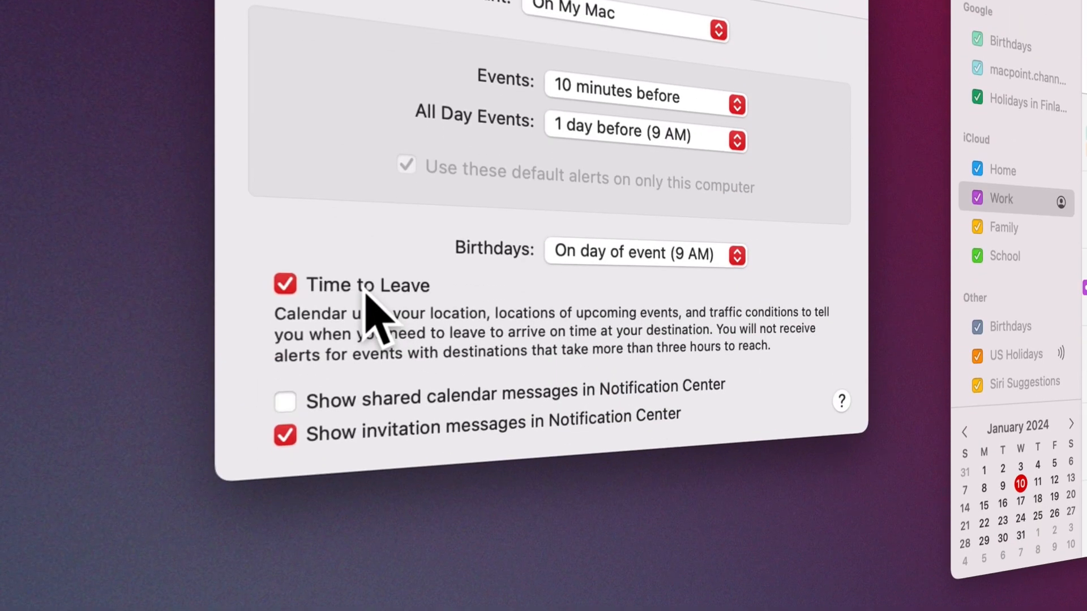
pyautogui.click(284, 401)
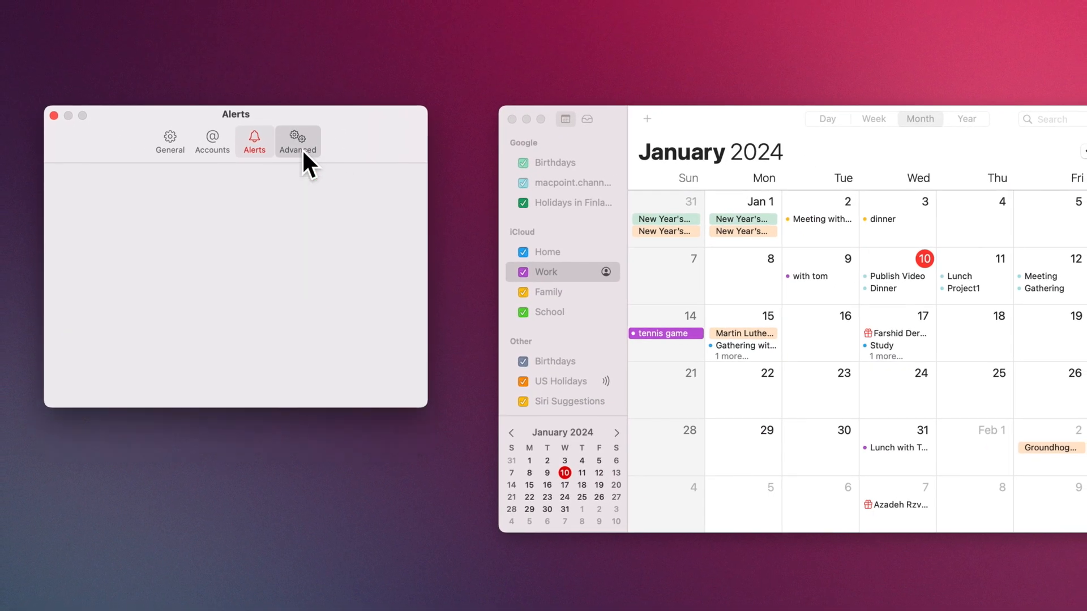
# Step: In Advanced settings turn on week numbers and cancel deleting recent locations and attendees
pyautogui.click(297, 142)
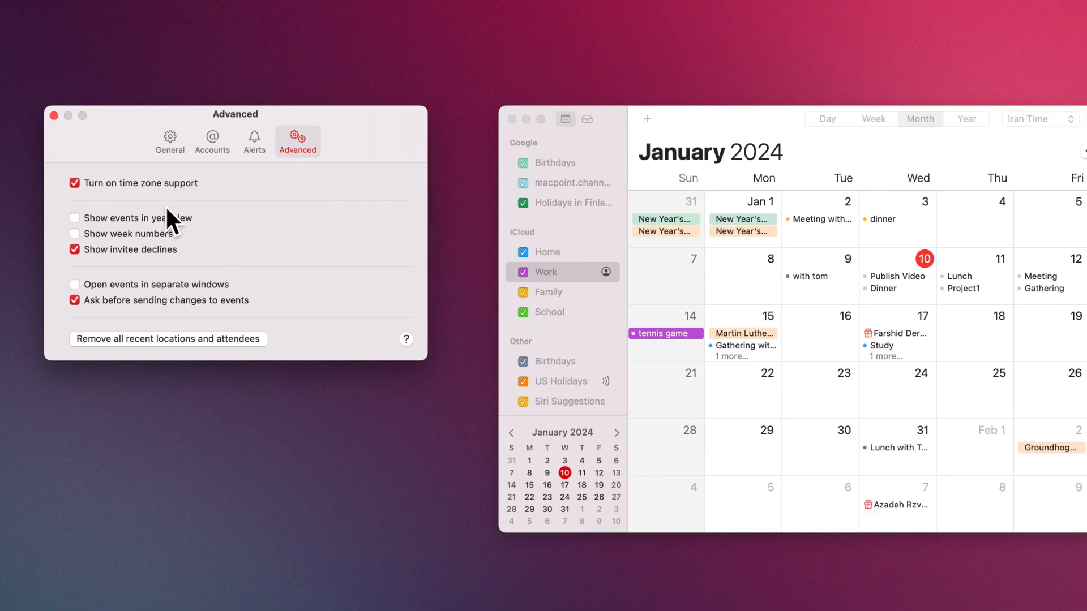
pyautogui.click(73, 233)
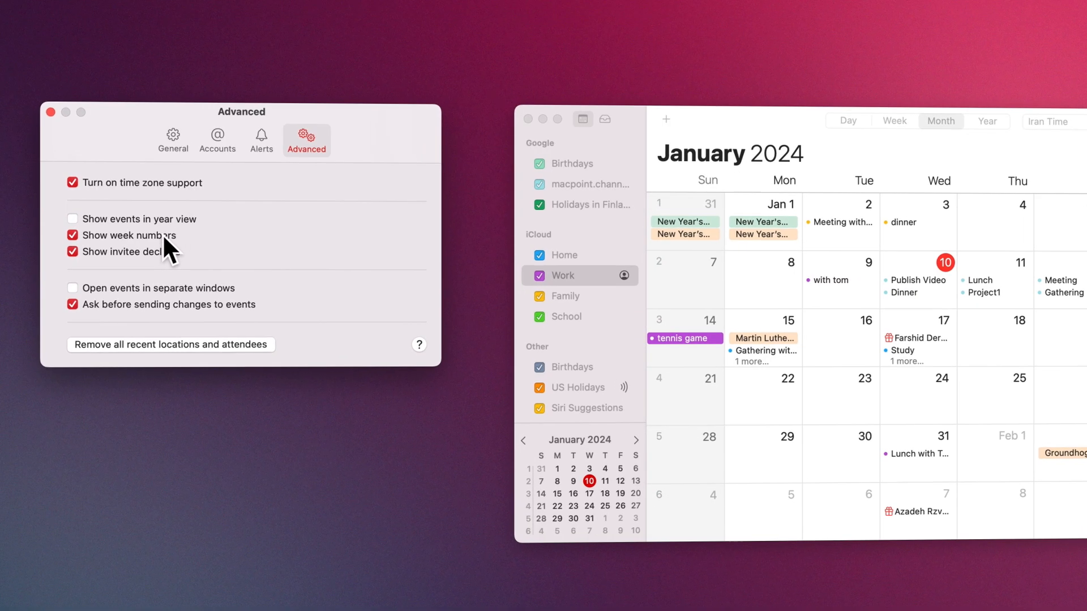
pyautogui.click(170, 344)
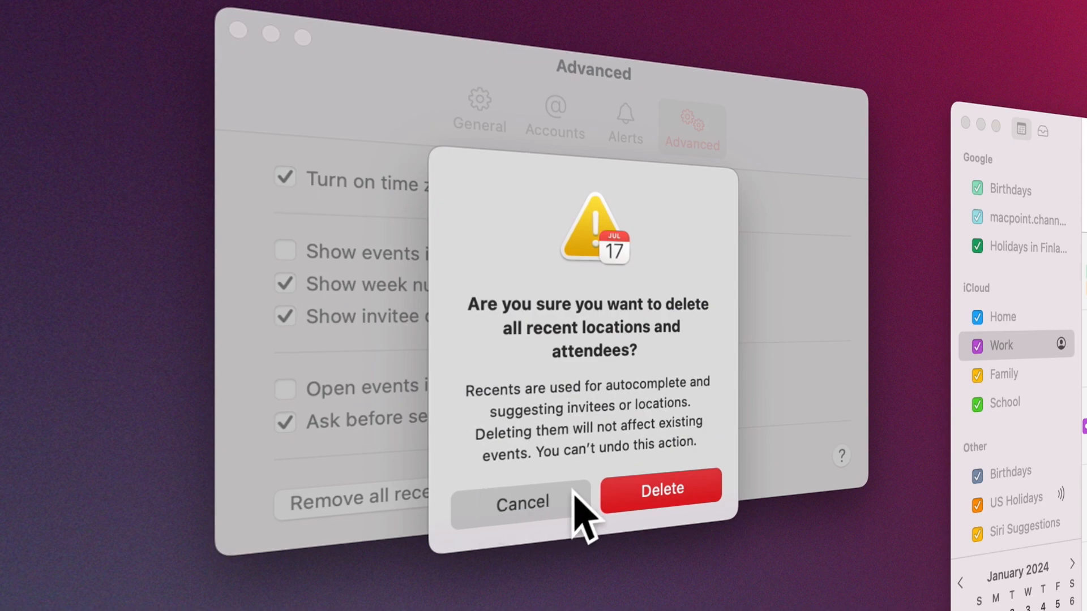
pyautogui.click(523, 503)
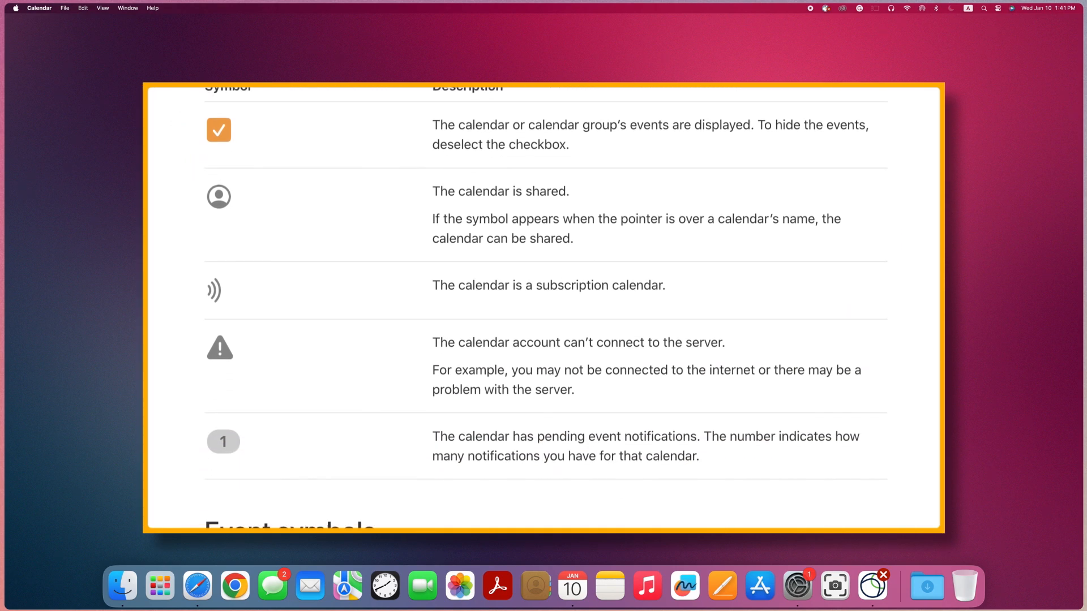
# Step: Add the day schedule, up-next and month Calendar widgets to the desktop via Edit Widgets
pyautogui.scroll(-3)
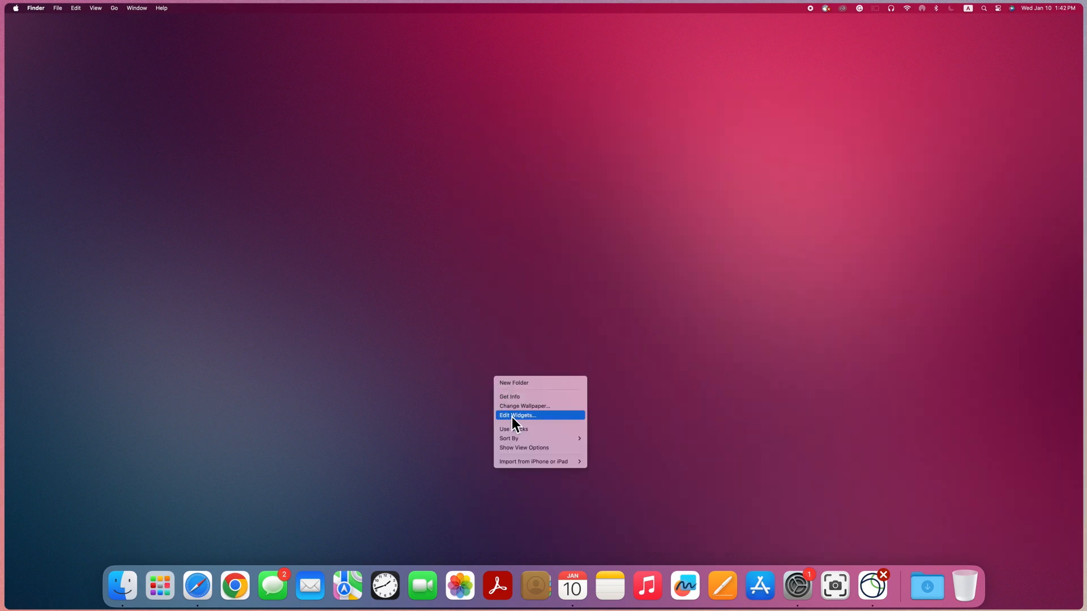
pyautogui.click(519, 416)
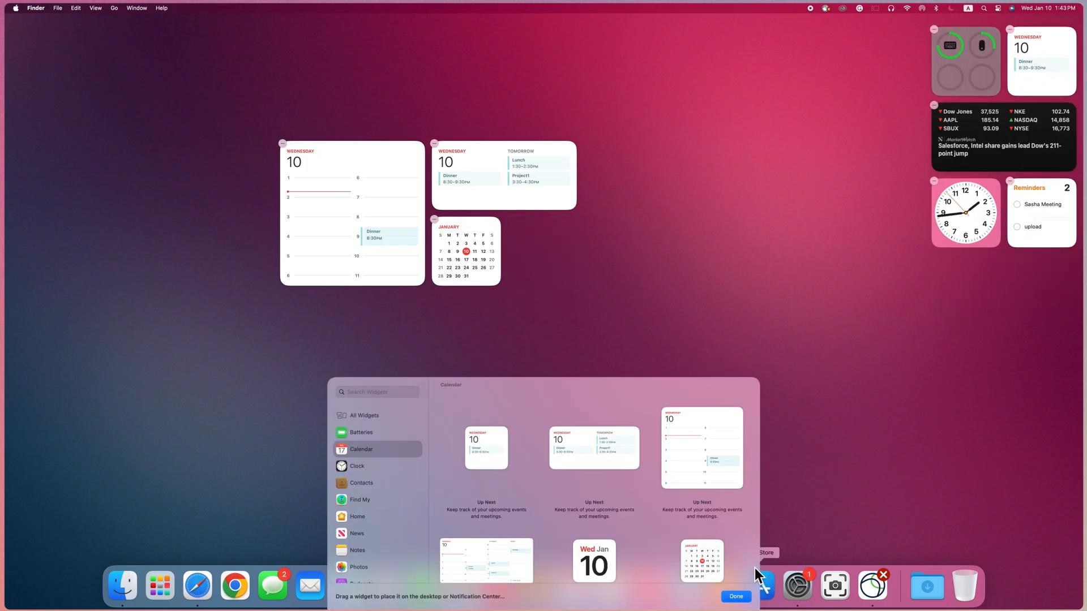
pyautogui.click(736, 595)
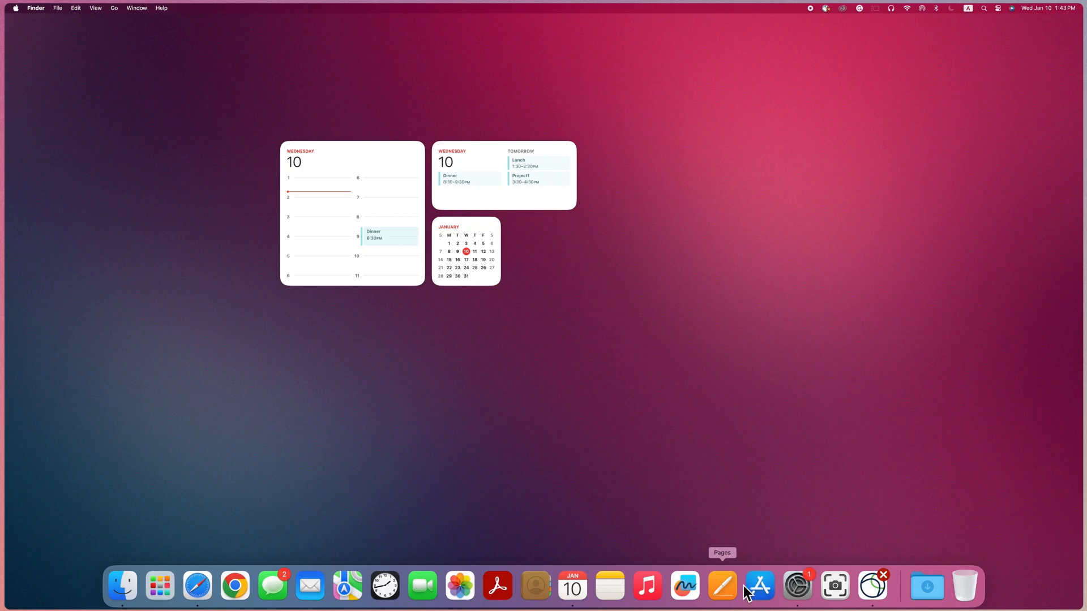